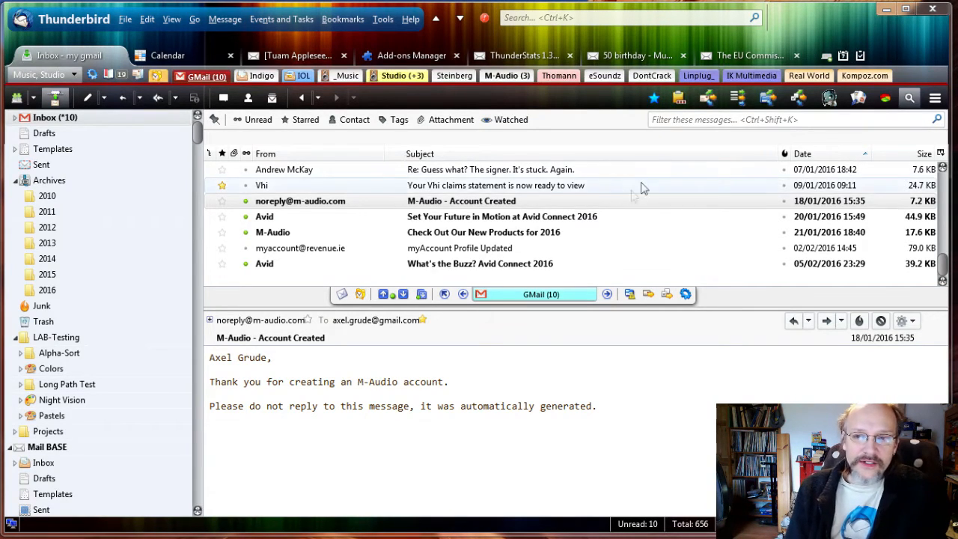
pyautogui.moveTo(707, 99)
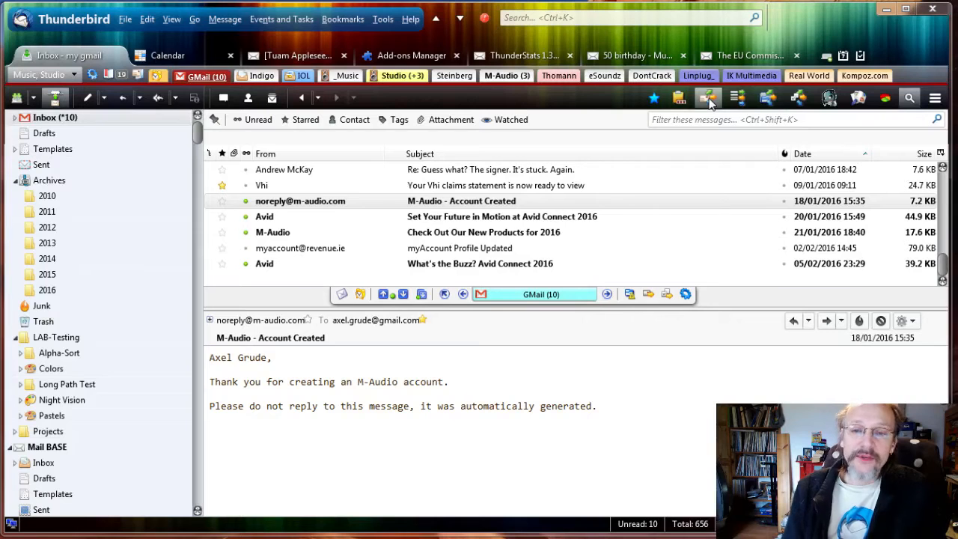
pyautogui.moveTo(708, 97)
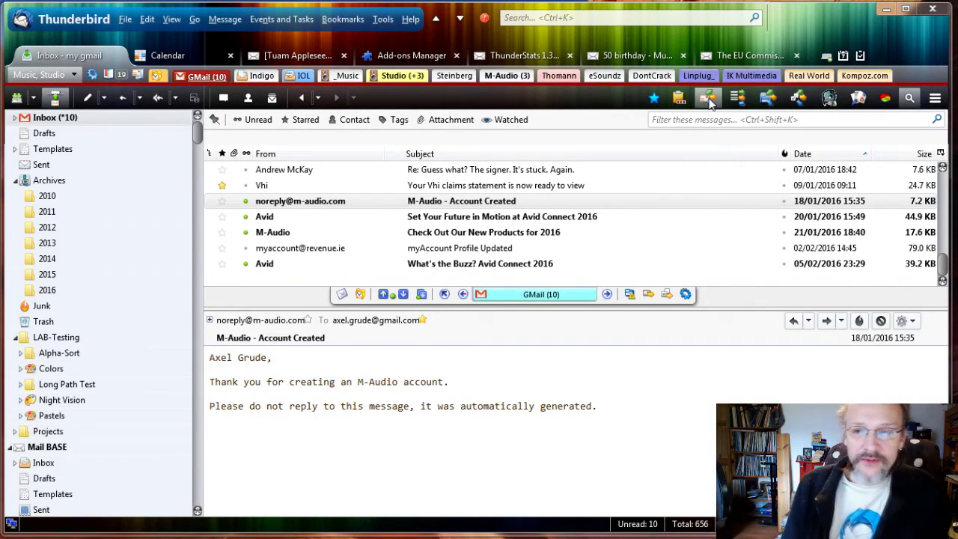
pyautogui.click(461, 201)
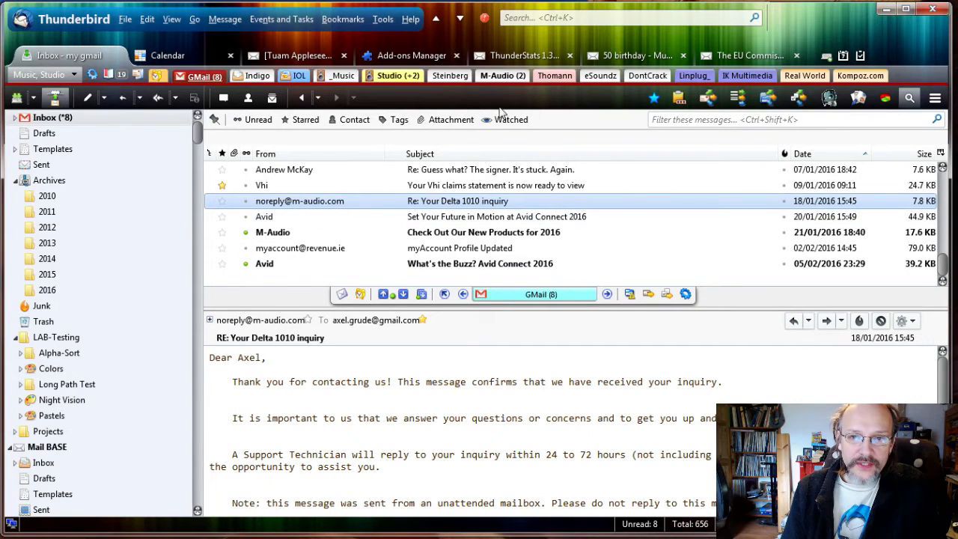
pyautogui.moveTo(343, 205)
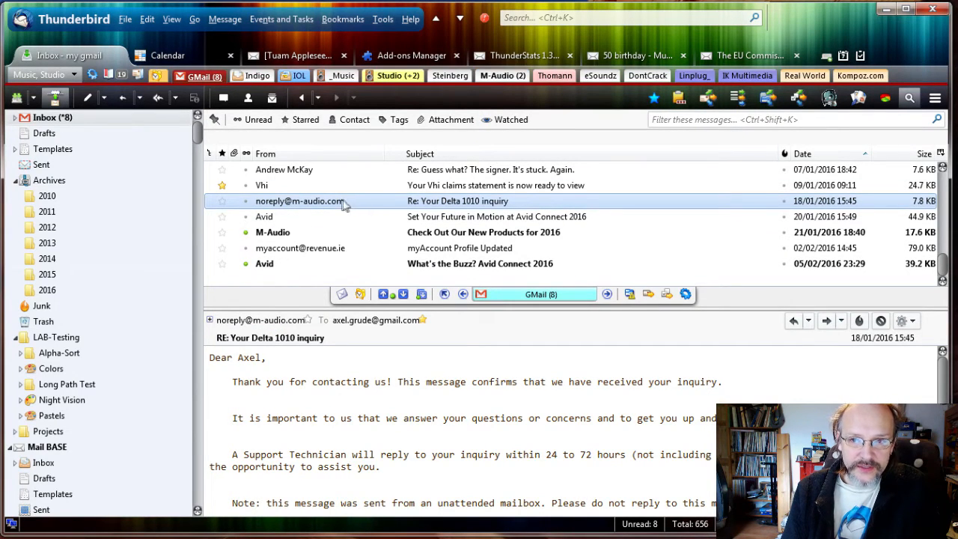
pyautogui.moveTo(707, 99)
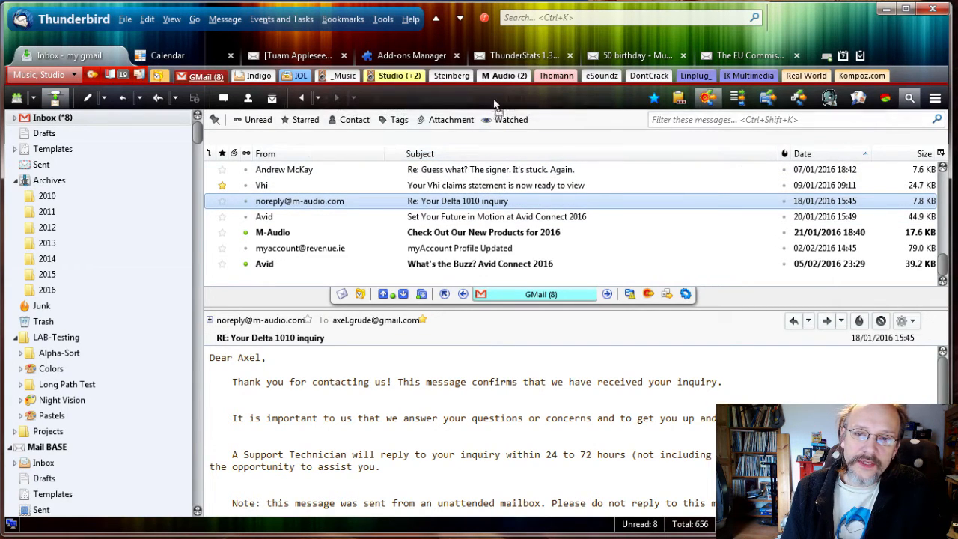
# Start a quickFilter from this message, choosing the 'Based on Sender (from)' template
pyautogui.click(503, 75)
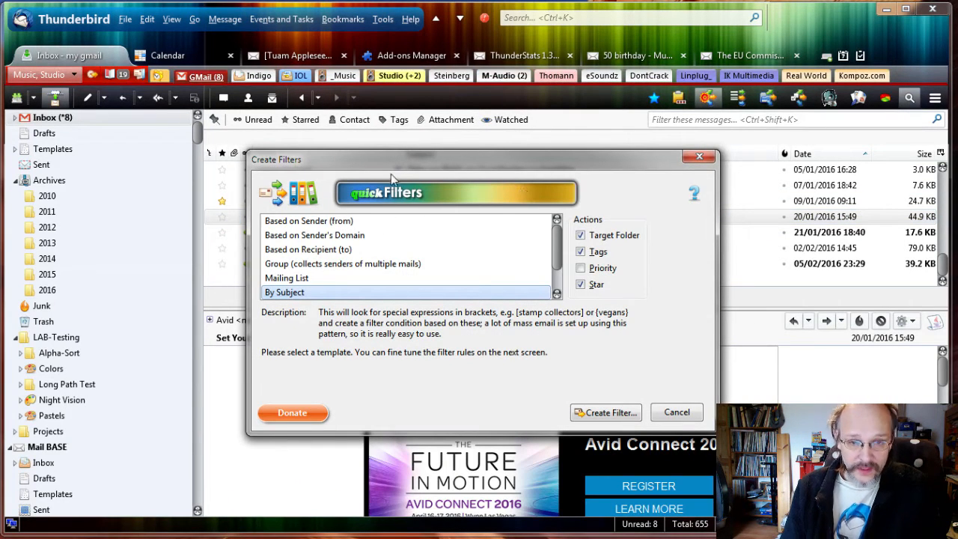
pyautogui.moveTo(318, 218)
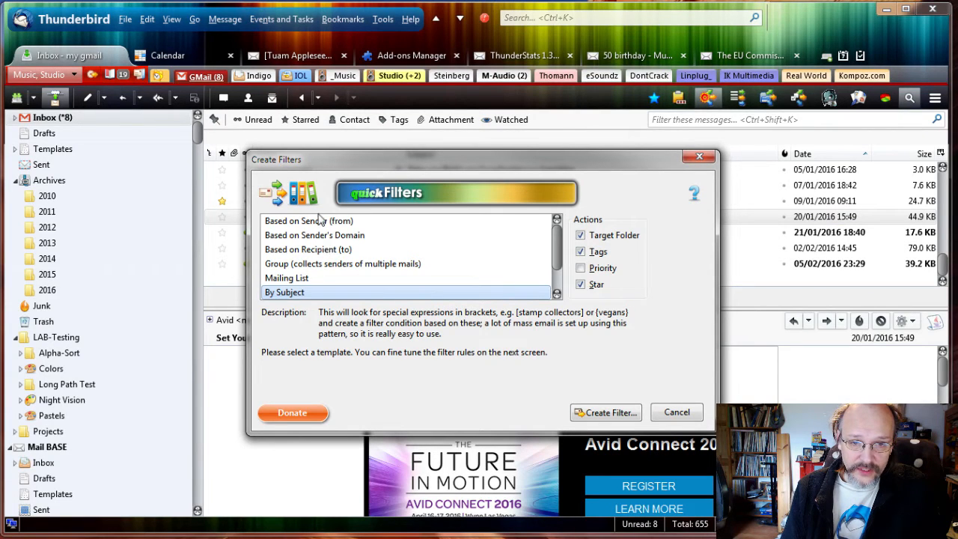
pyautogui.moveTo(323, 240)
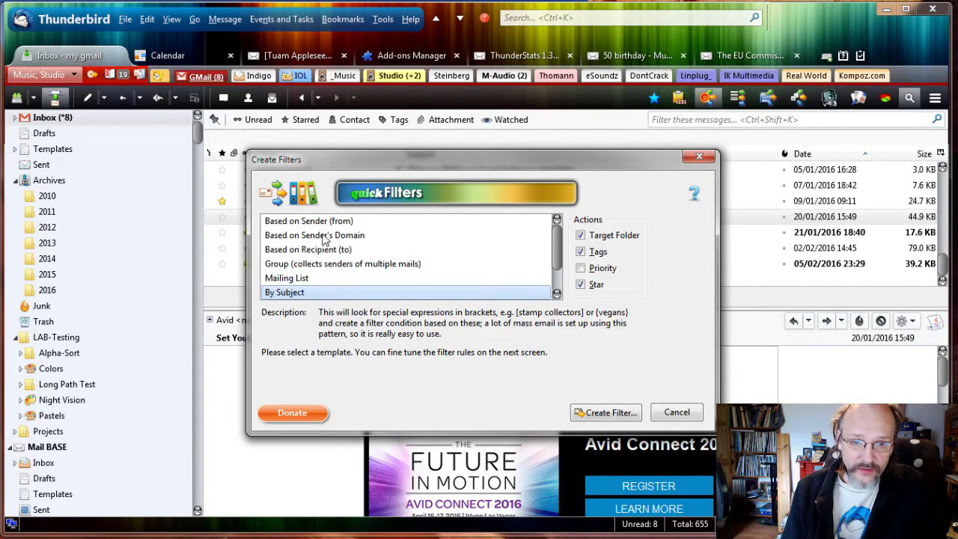
pyautogui.click(309, 220)
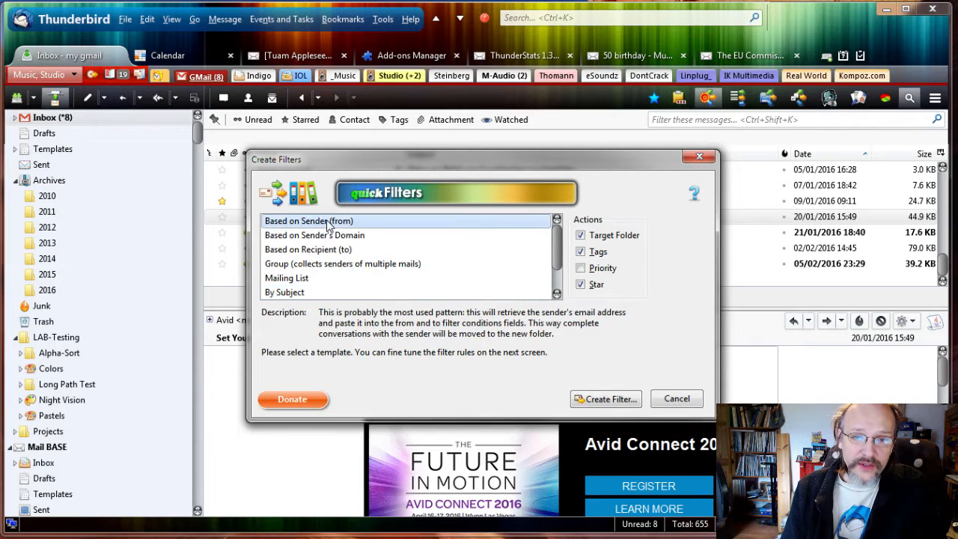
pyautogui.moveTo(480, 159); pyautogui.dragTo(547, 170)
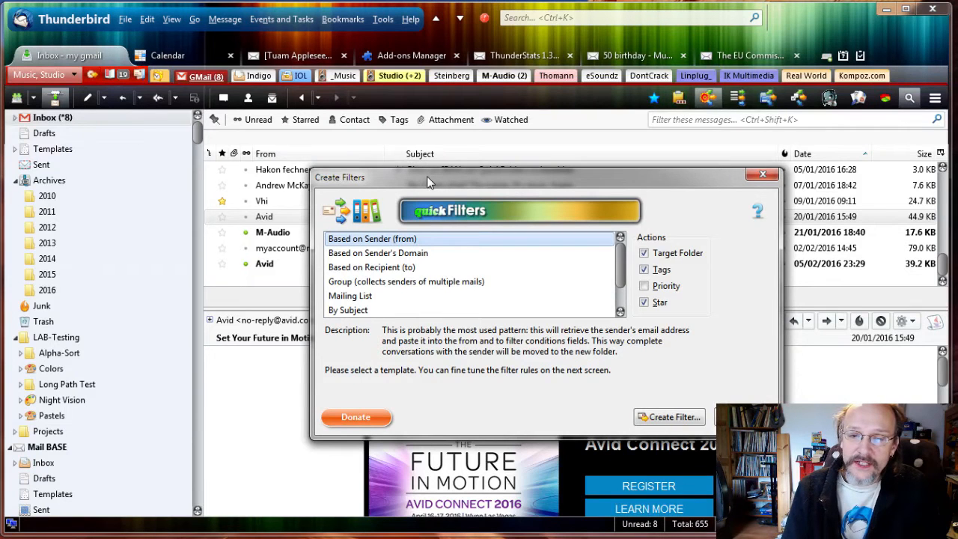
pyautogui.moveTo(420, 241)
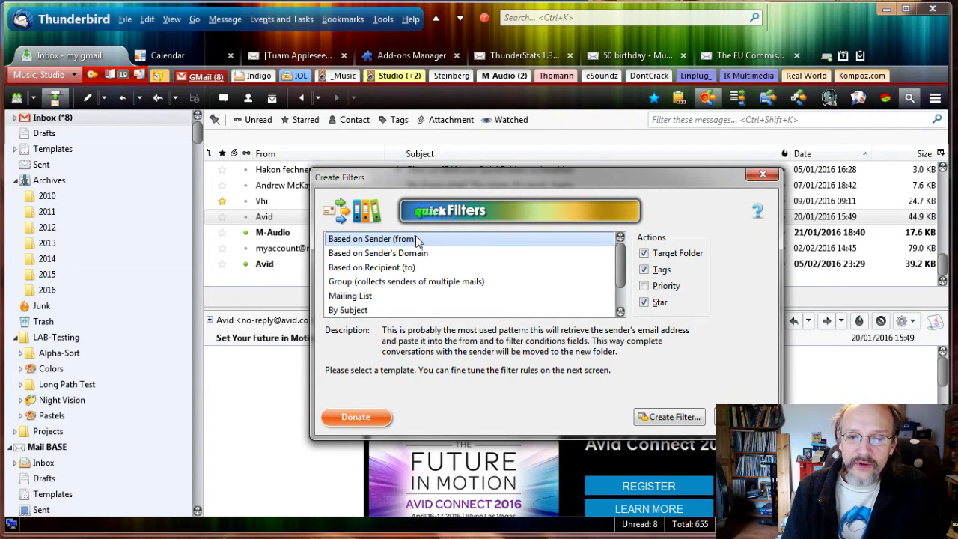
pyautogui.moveTo(452, 183)
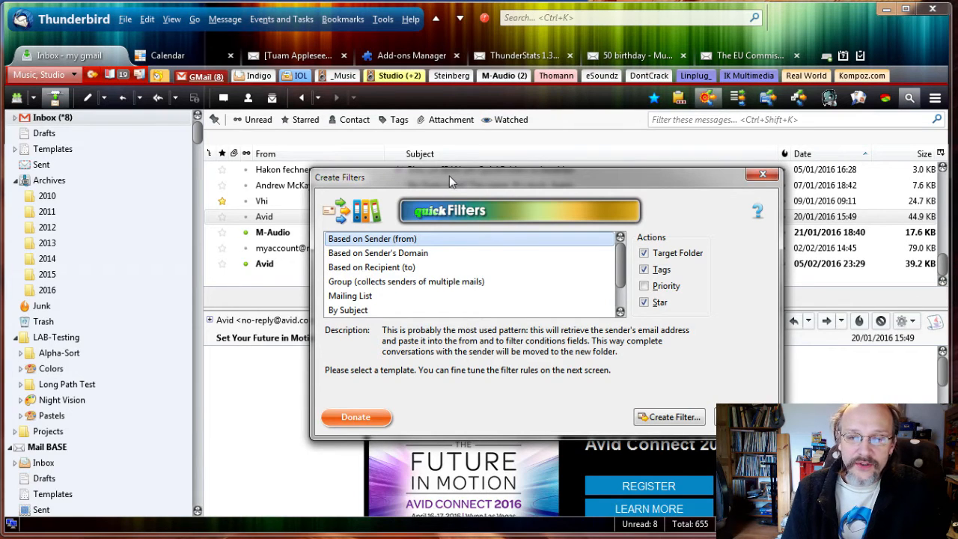
pyautogui.moveTo(608, 244)
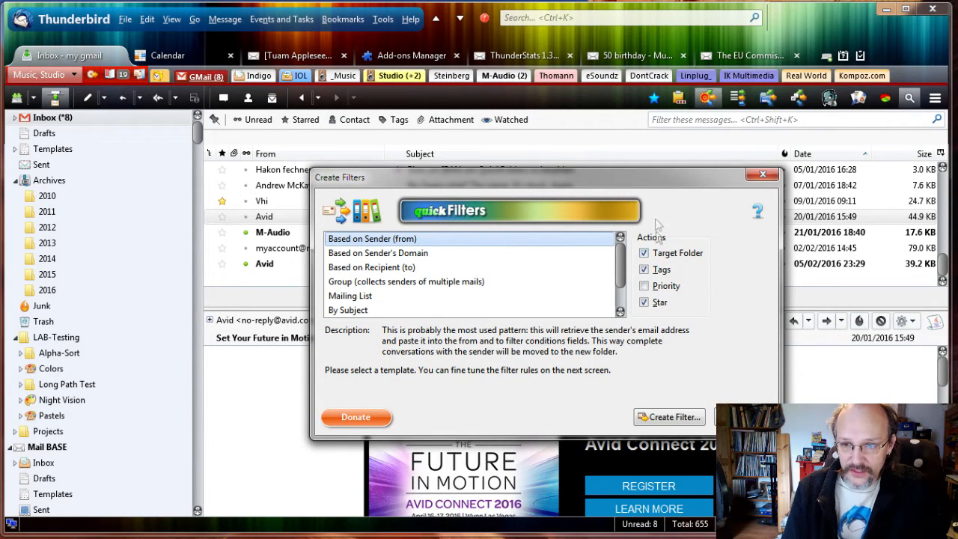
pyautogui.moveTo(392, 296)
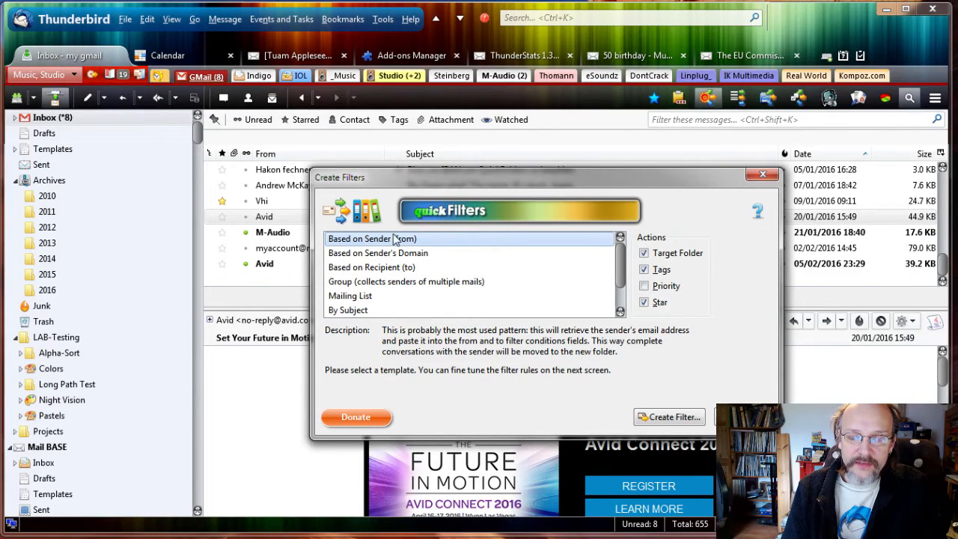
pyautogui.moveTo(643, 392)
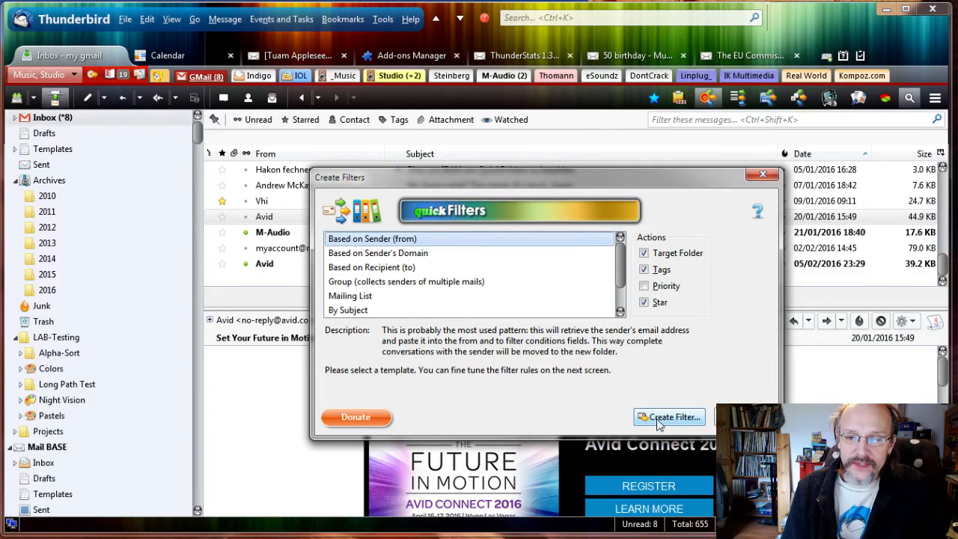
pyautogui.click(668, 416)
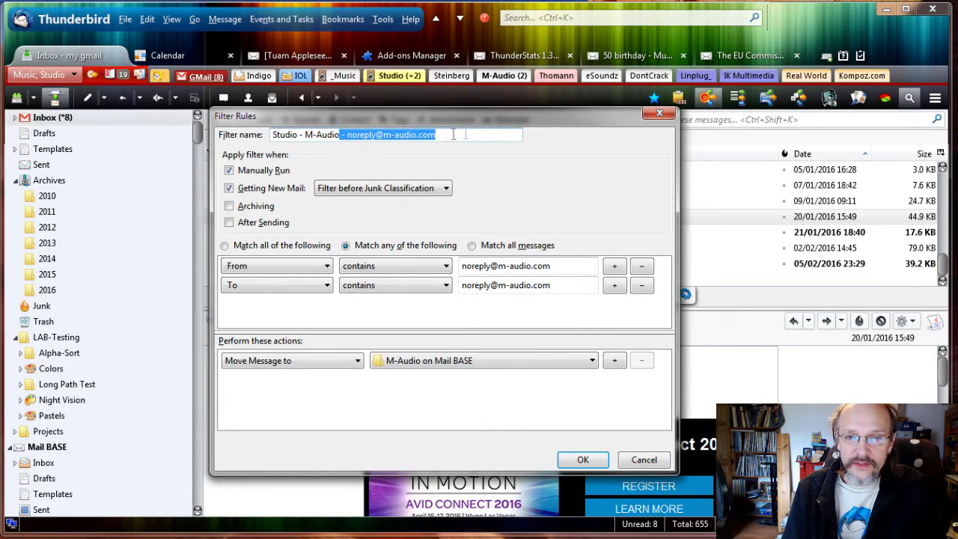
pyautogui.press('Delete')
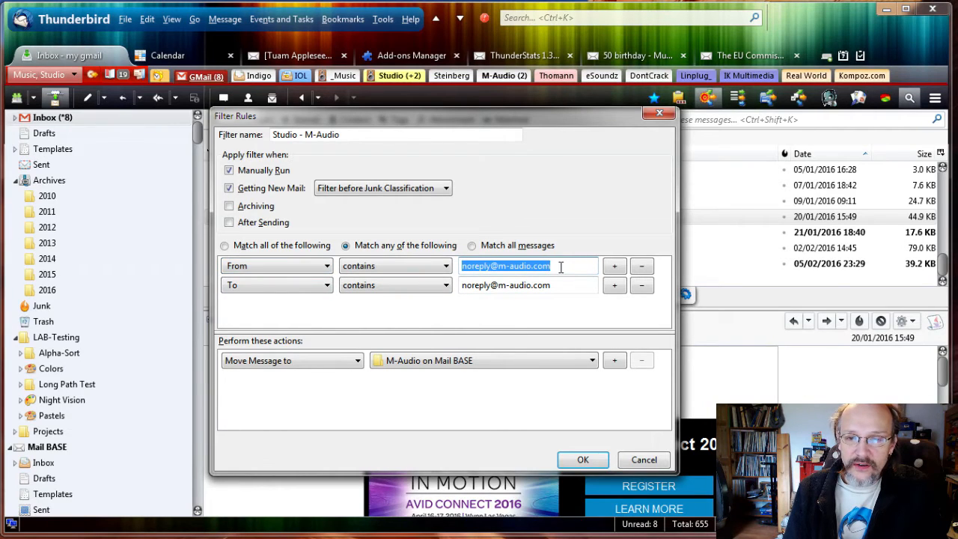
pyautogui.click(527, 284)
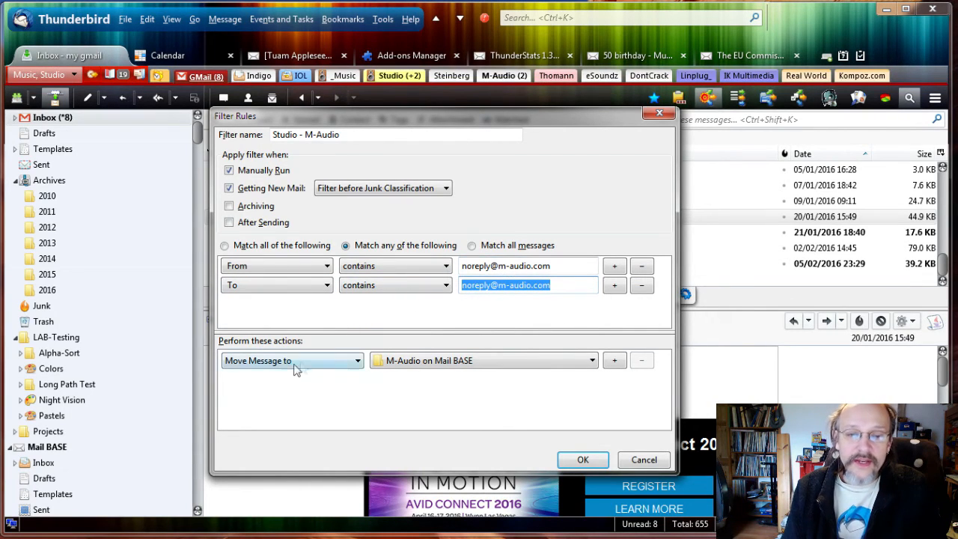
pyautogui.moveTo(432, 372)
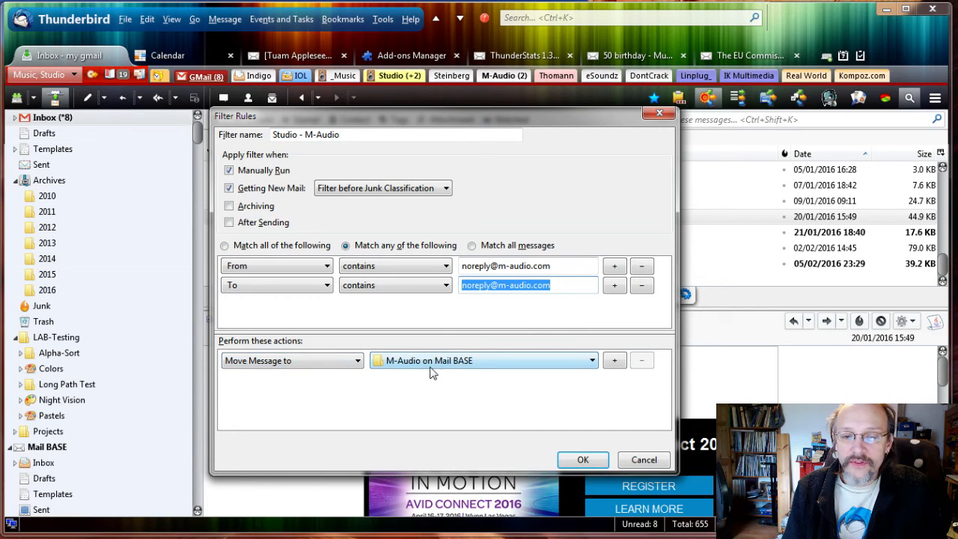
pyautogui.moveTo(517, 369)
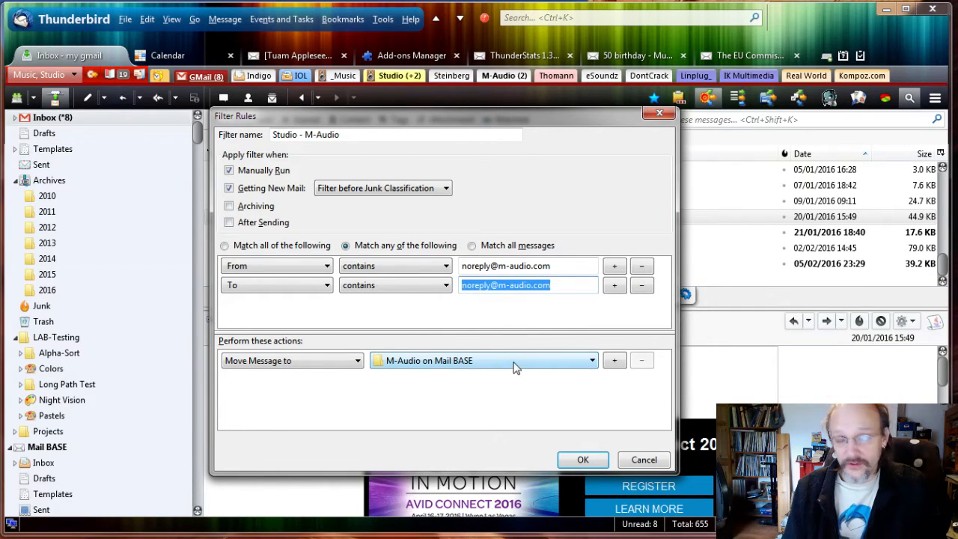
pyautogui.click(591, 359)
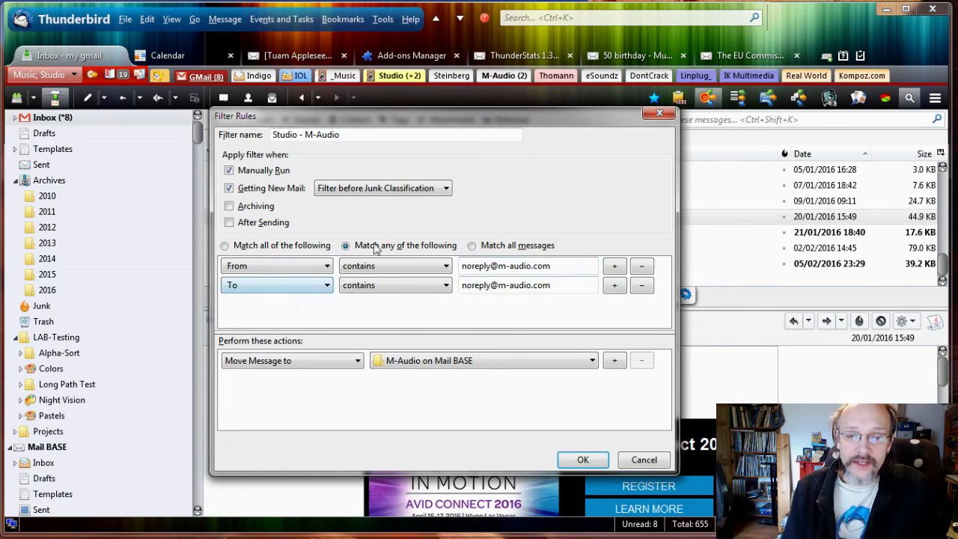
pyautogui.click(397, 135)
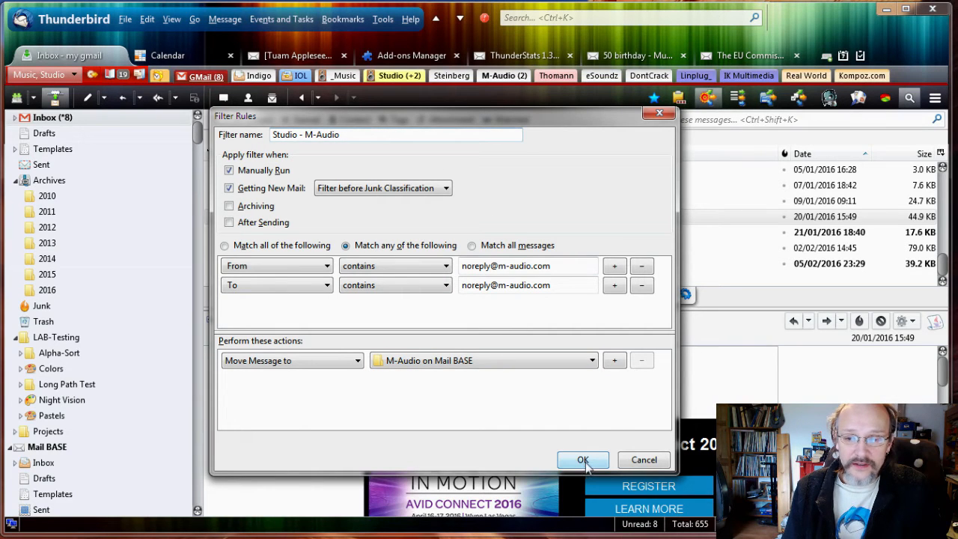
# Save the 'Studio - M-Audio' filter and close the Message Filters list to return to the inbox
pyautogui.click(584, 460)
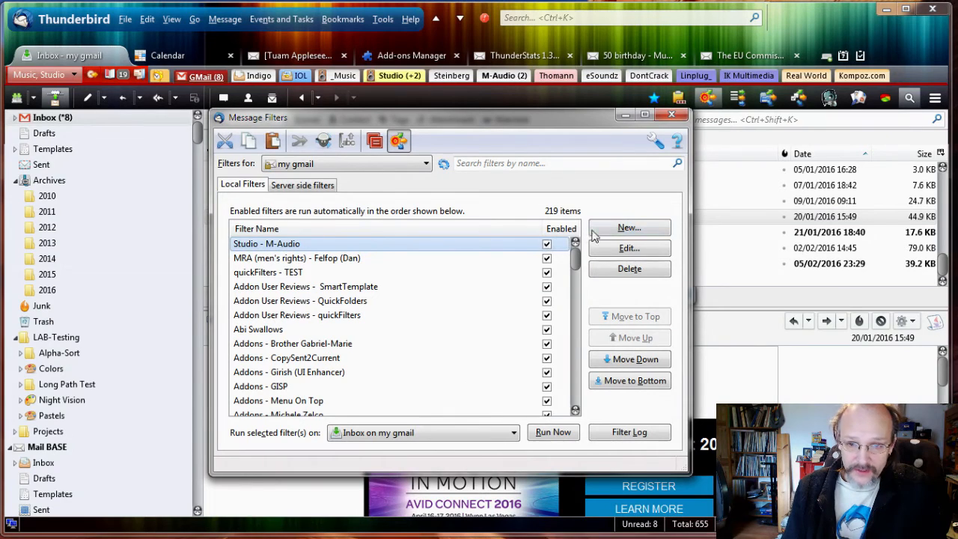
pyautogui.moveTo(288, 251)
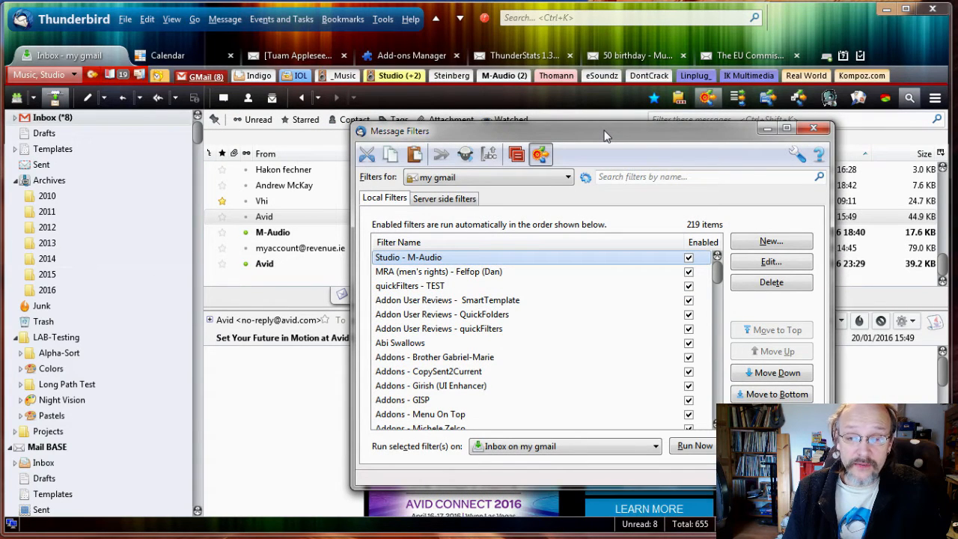
pyautogui.moveTo(569, 231)
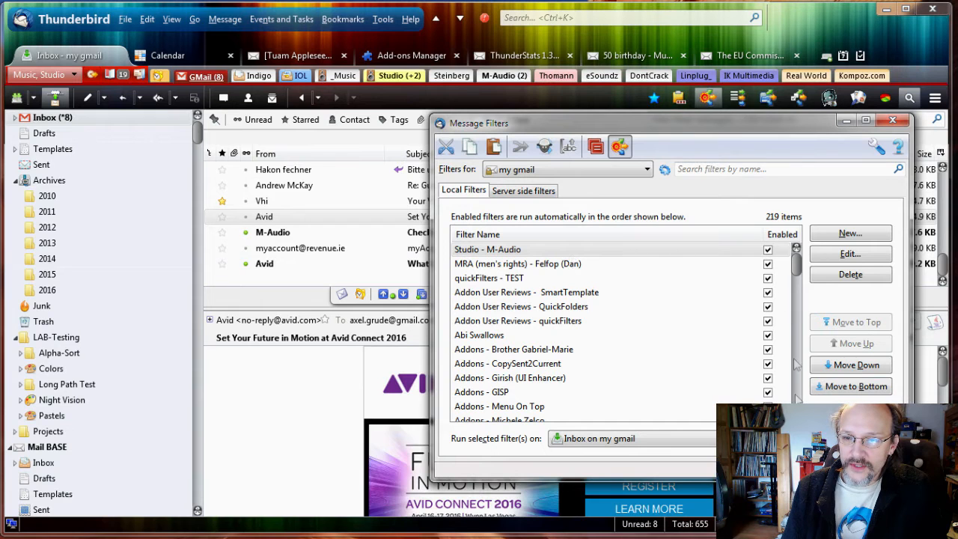
pyautogui.click(893, 120)
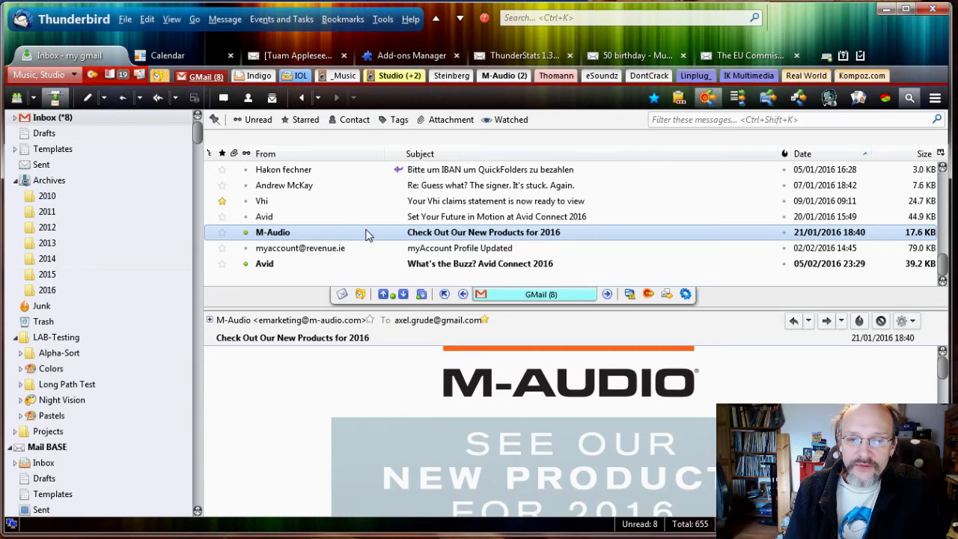
pyautogui.moveTo(667, 108)
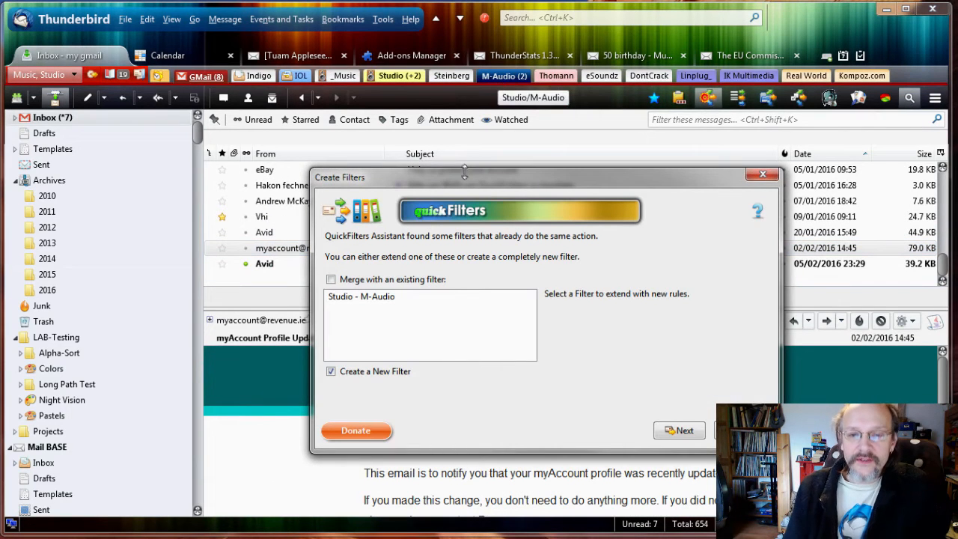
pyautogui.moveTo(473, 168)
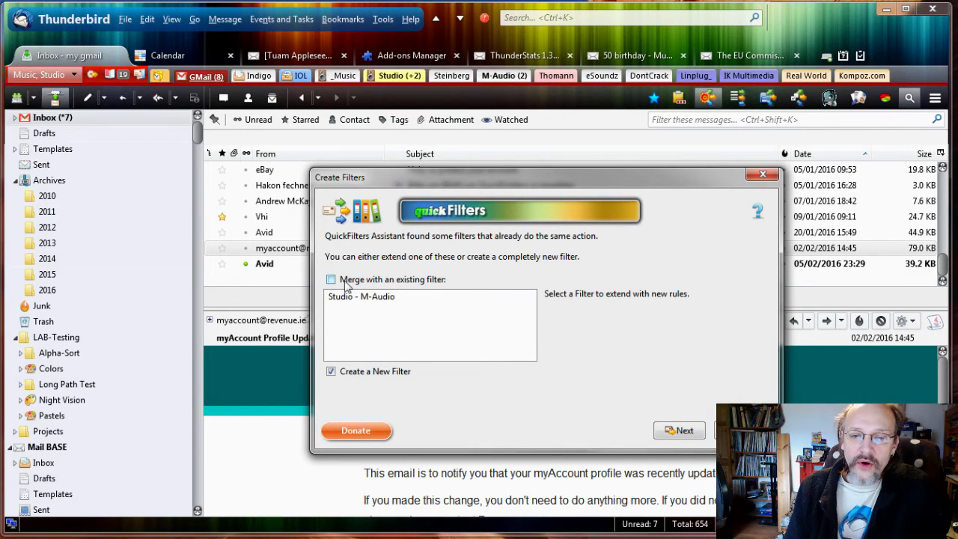
# Merge into the existing 'Studio - M-Audio' filter using the 'Based on Sender's Domain' template for @m-audio.com
pyautogui.click(331, 280)
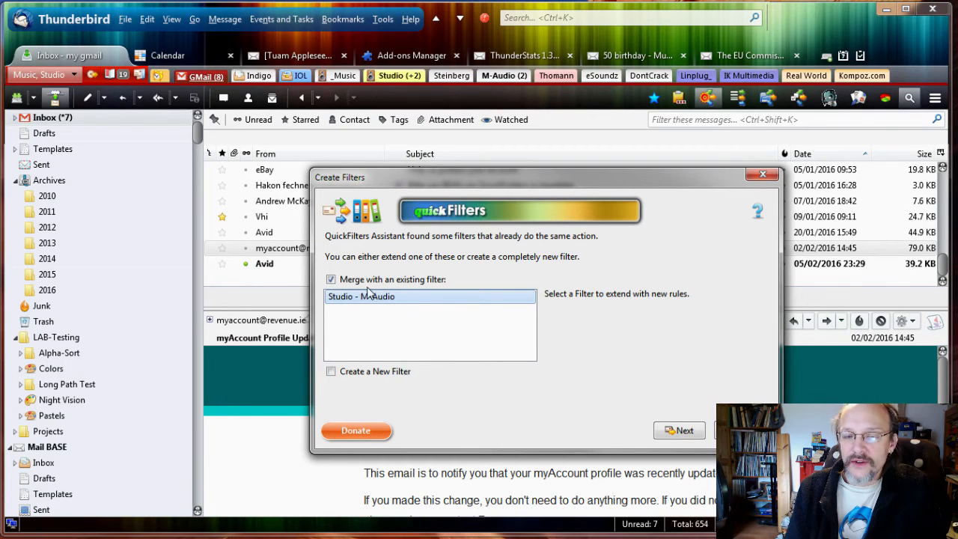
pyautogui.moveTo(680, 431)
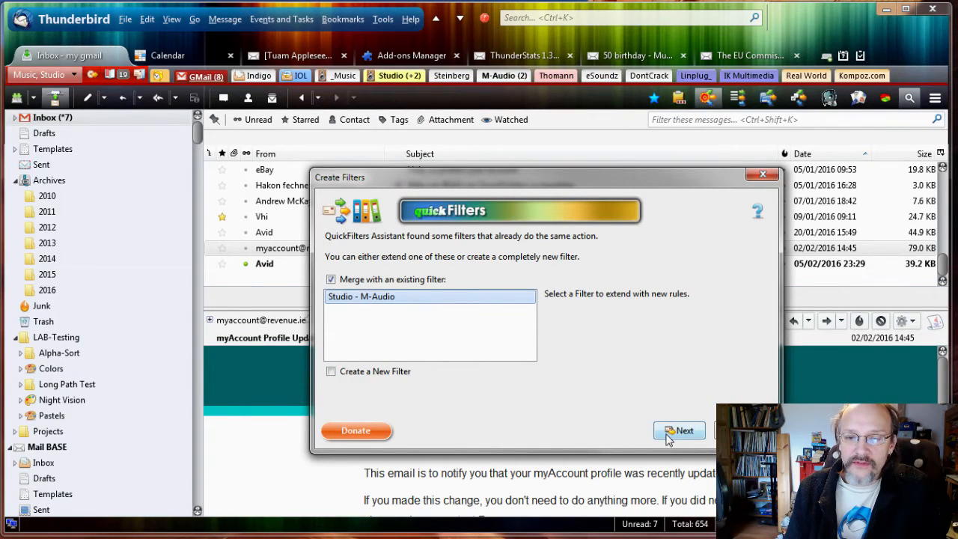
pyautogui.click(680, 431)
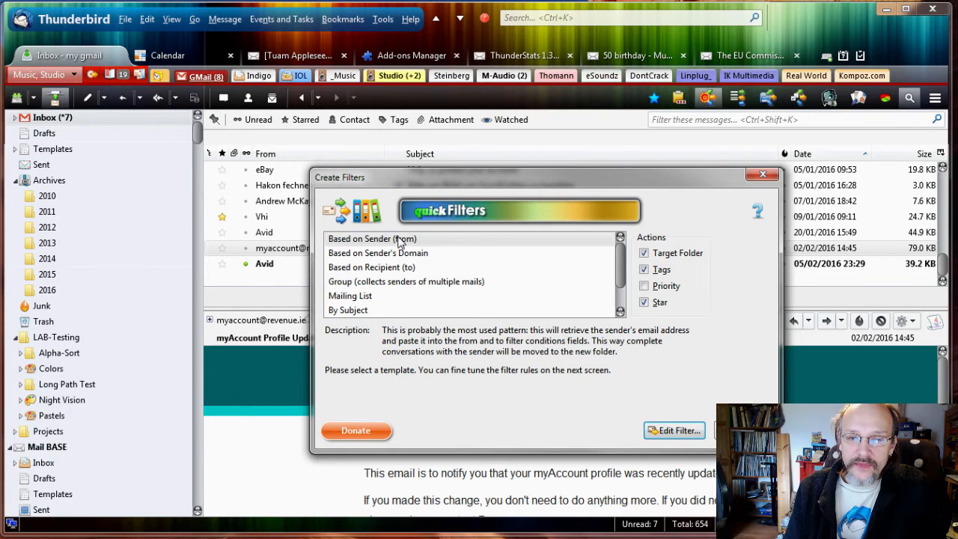
pyautogui.moveTo(416, 251)
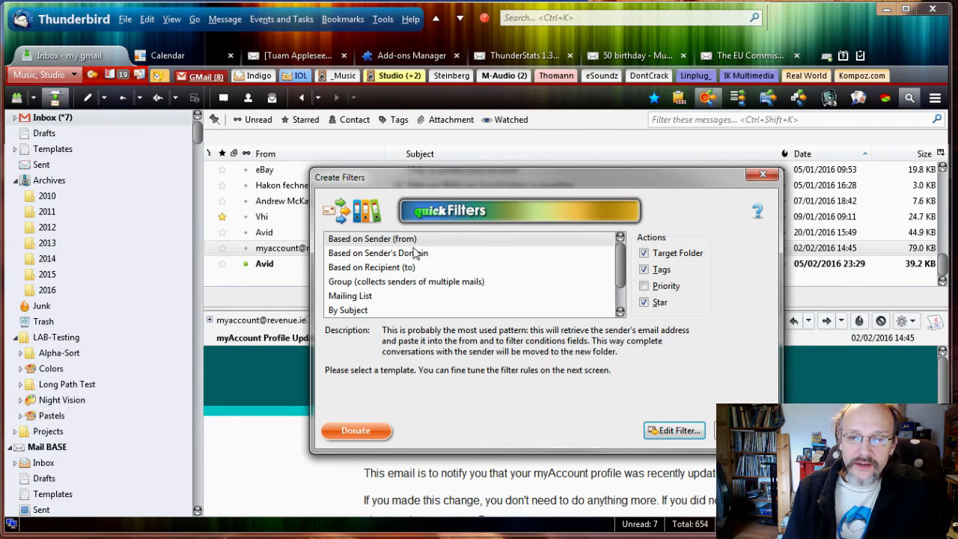
pyautogui.click(378, 252)
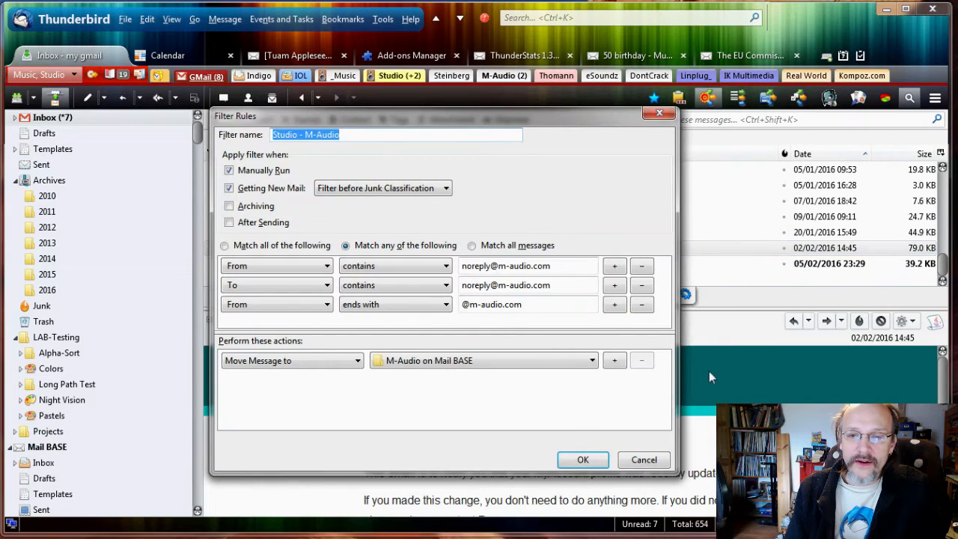
# Review the three rules, save the updated 'Studio - M-Audio' filter and close the Message Filters list
pyautogui.click(374, 134)
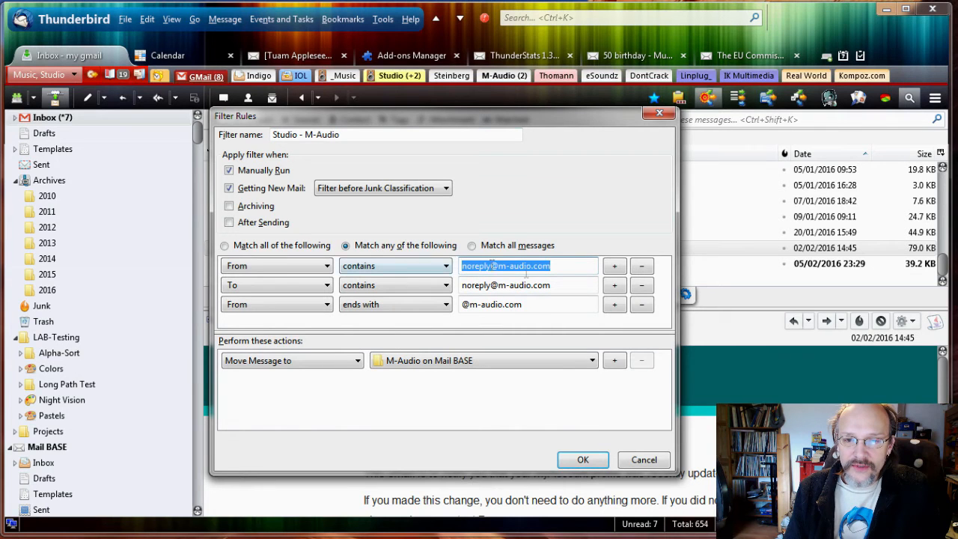
pyautogui.click(527, 285)
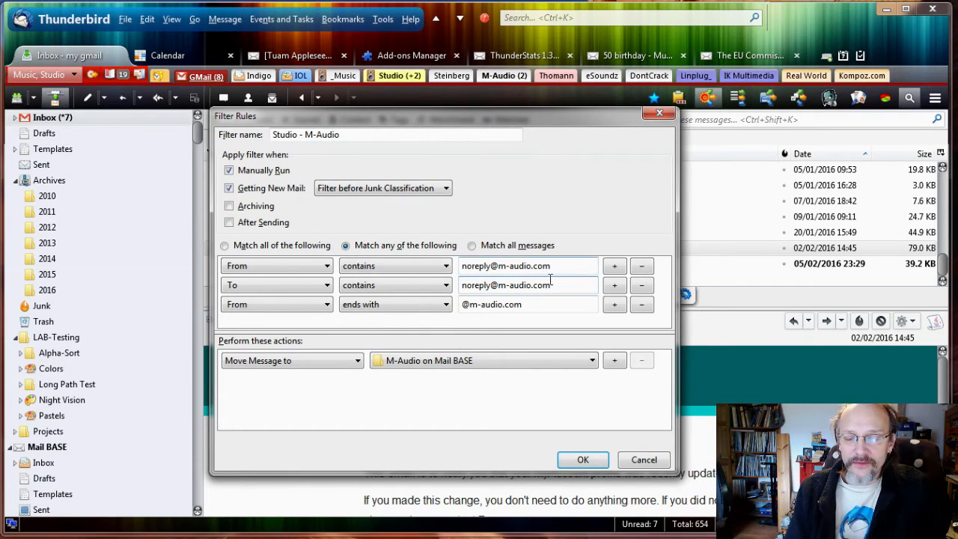
pyautogui.click(583, 459)
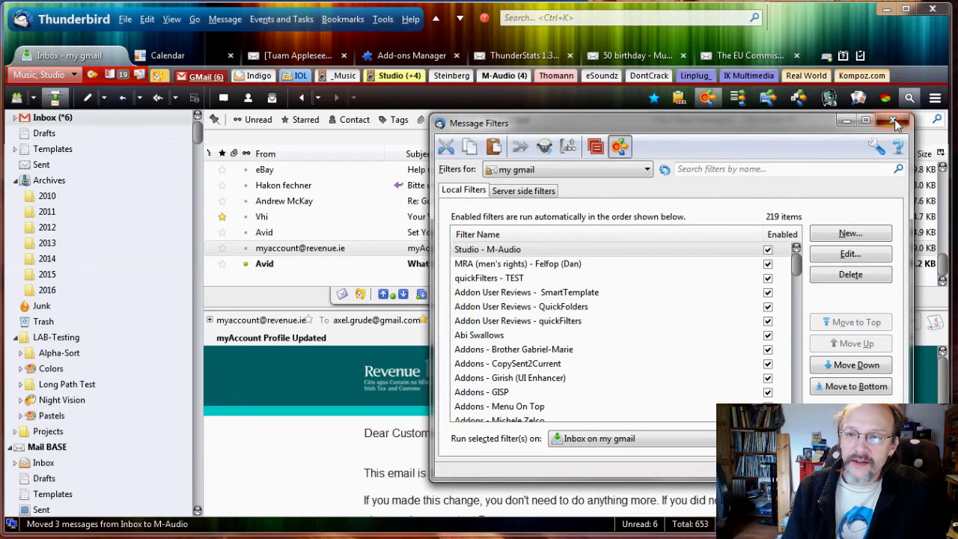
pyautogui.click(896, 121)
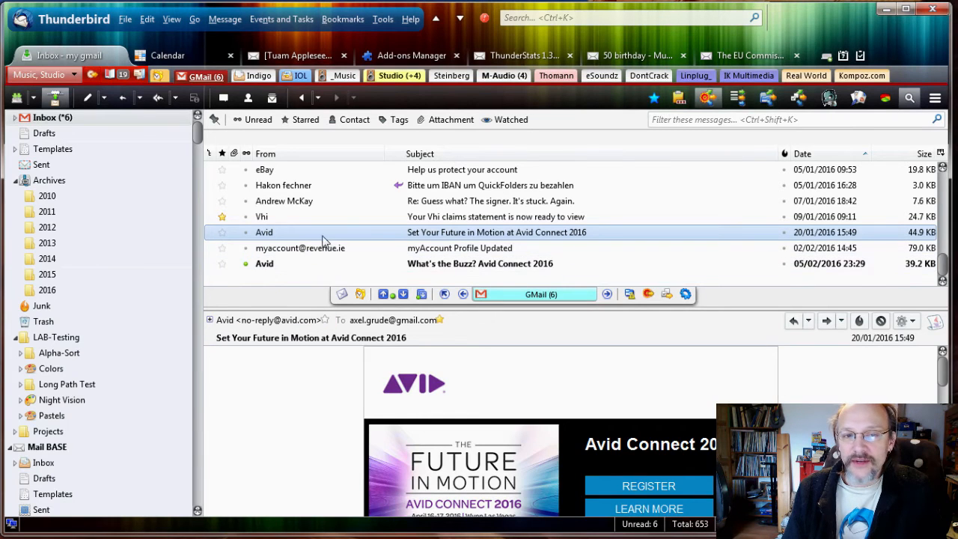
pyautogui.moveTo(450, 238)
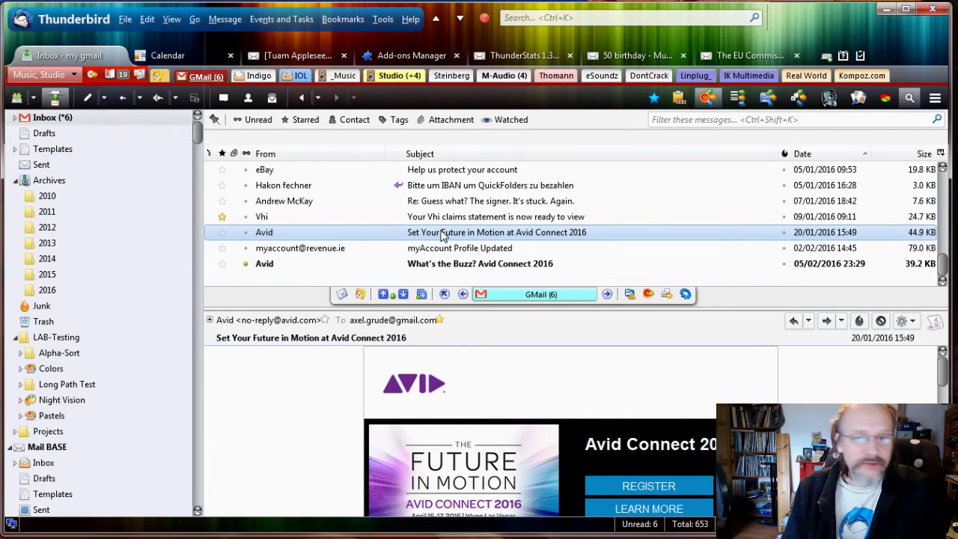
pyautogui.click(503, 75)
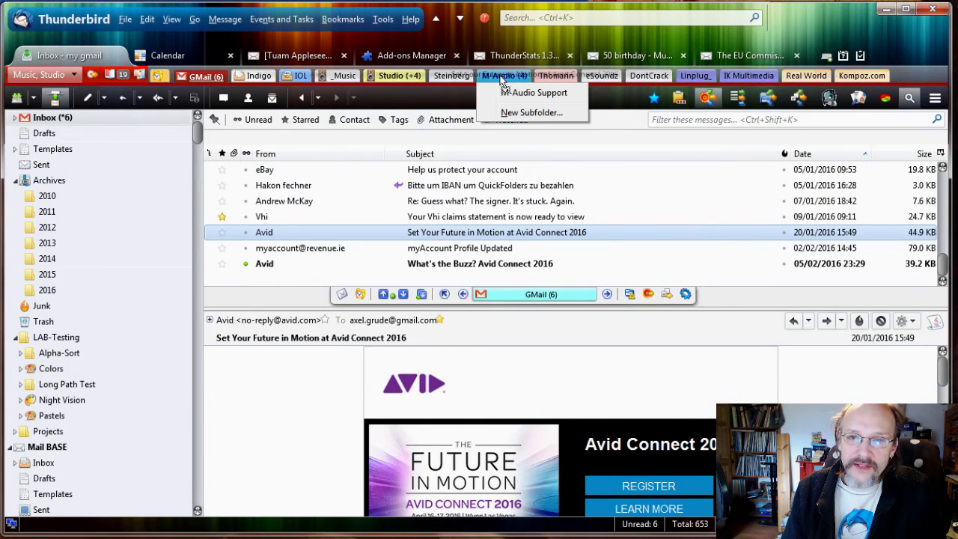
pyautogui.click(542, 93)
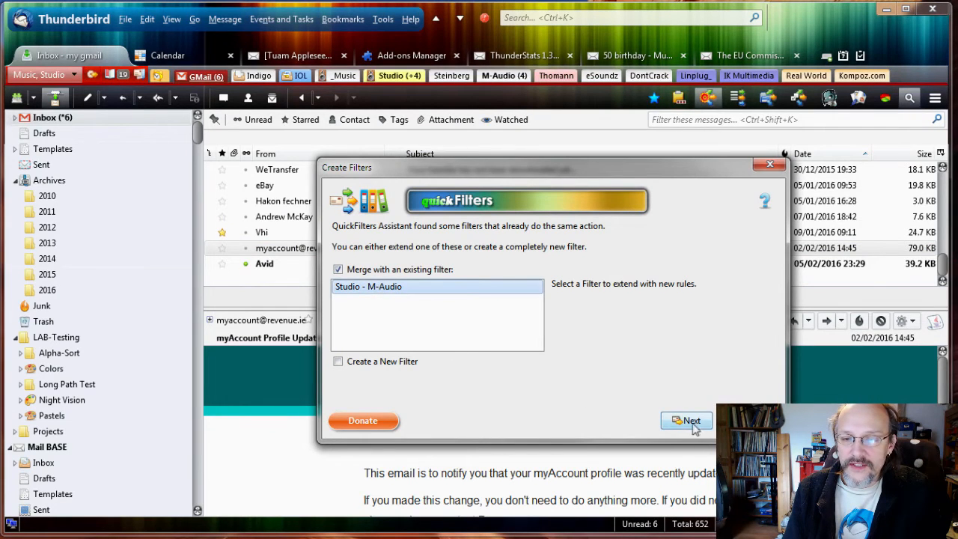
pyautogui.click(686, 420)
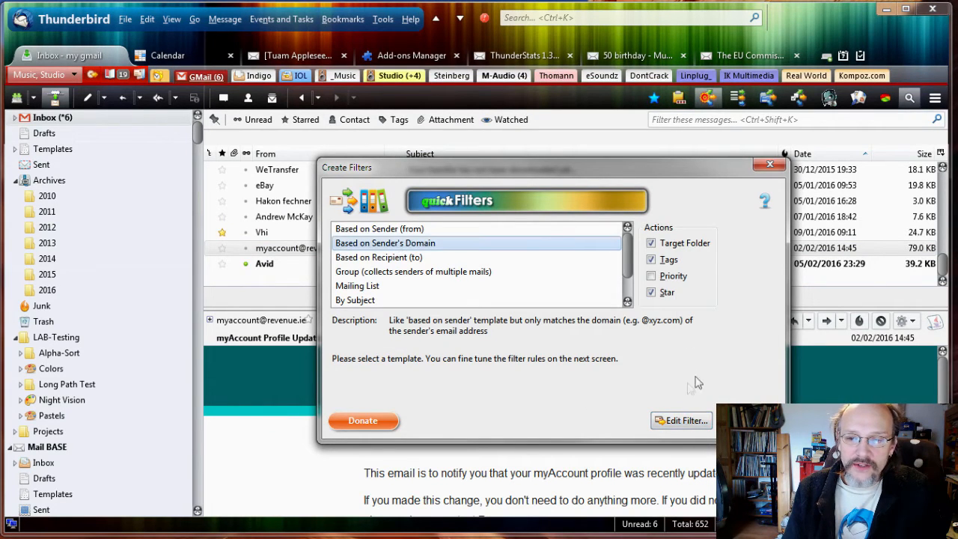
pyautogui.click(770, 163)
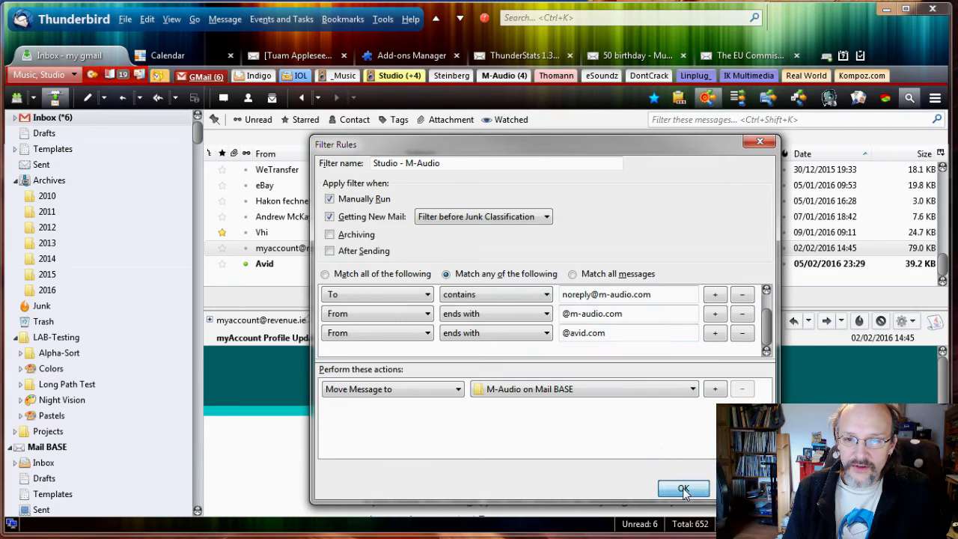
pyautogui.click(683, 488)
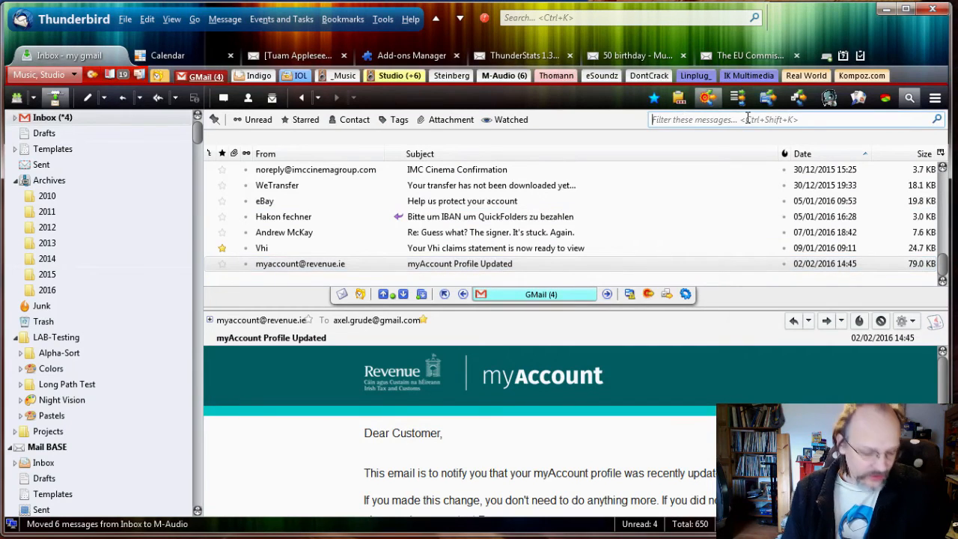
# Narrow the inbox with a 'm-audio' quick search and select the UK Support automatic reply
pyautogui.write('m-a')
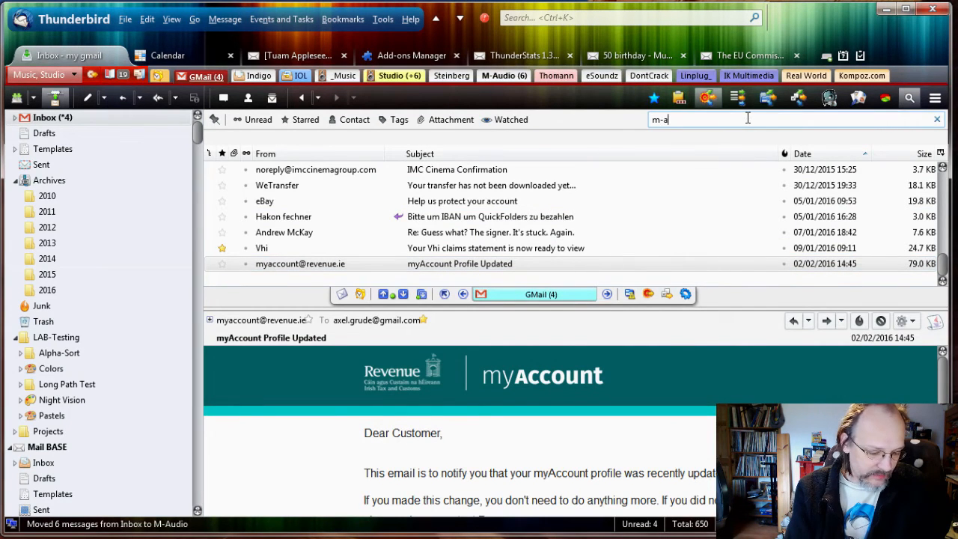
pyautogui.write('udio')
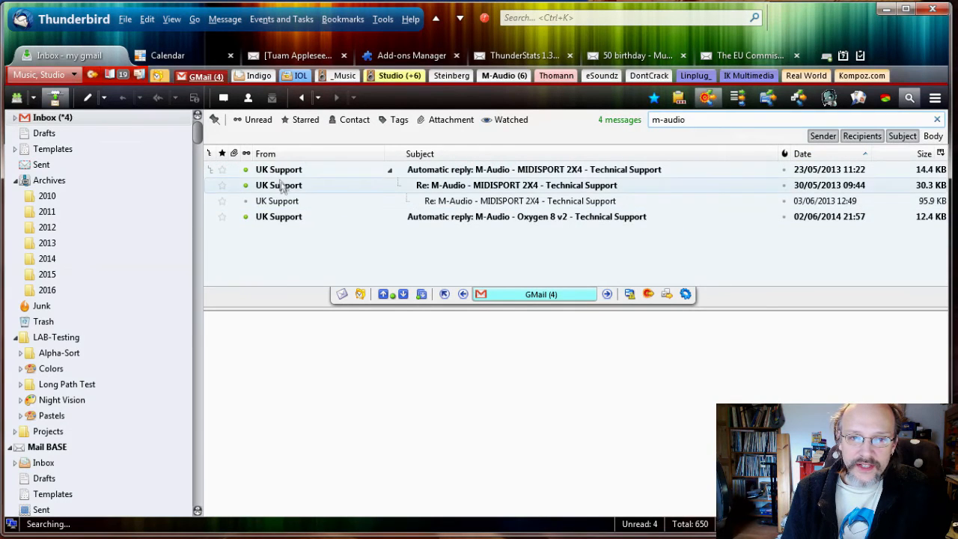
pyautogui.click(533, 169)
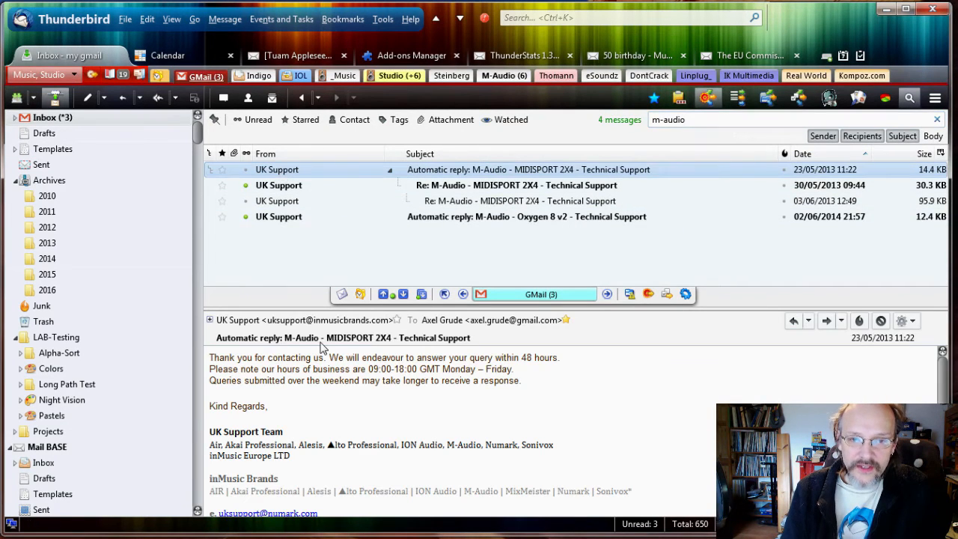
pyautogui.moveTo(378, 346)
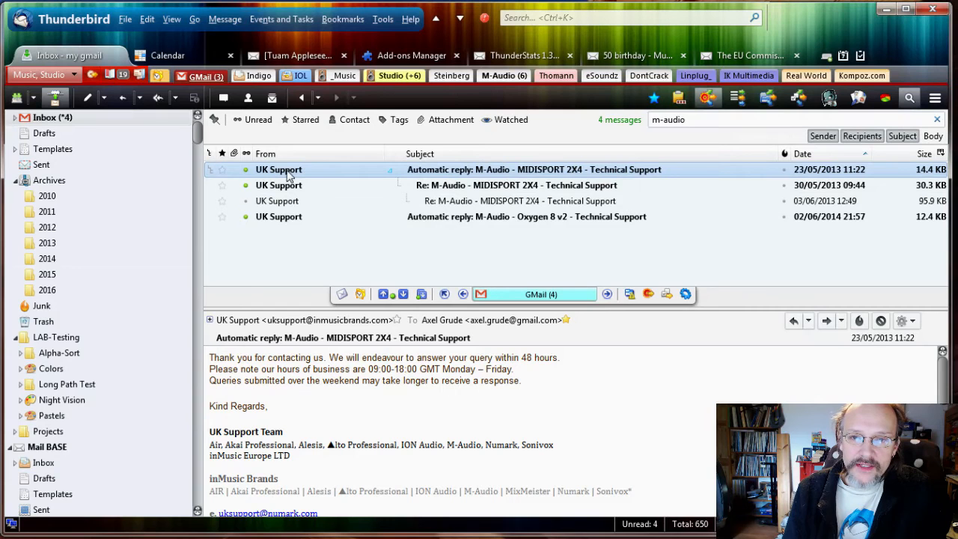
pyautogui.moveTo(303, 177)
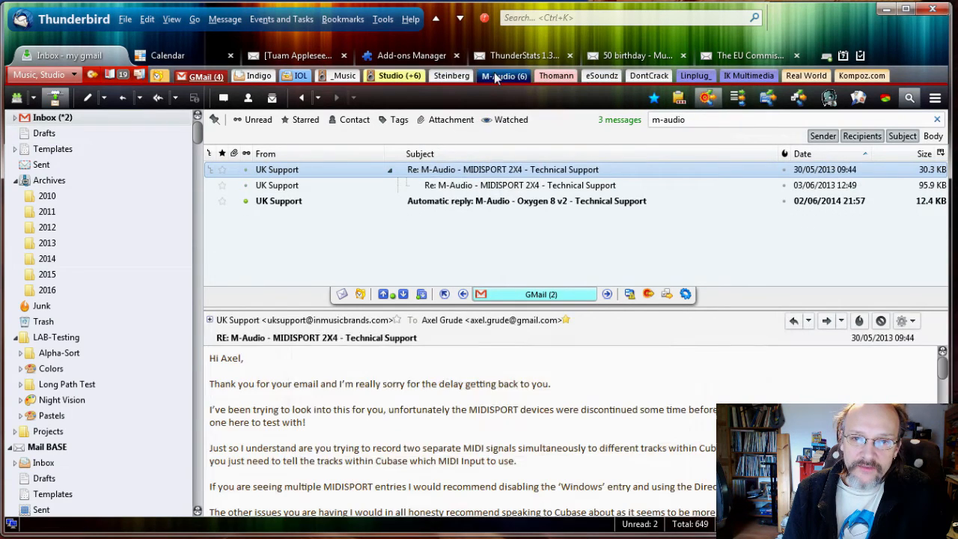
pyautogui.click(503, 75)
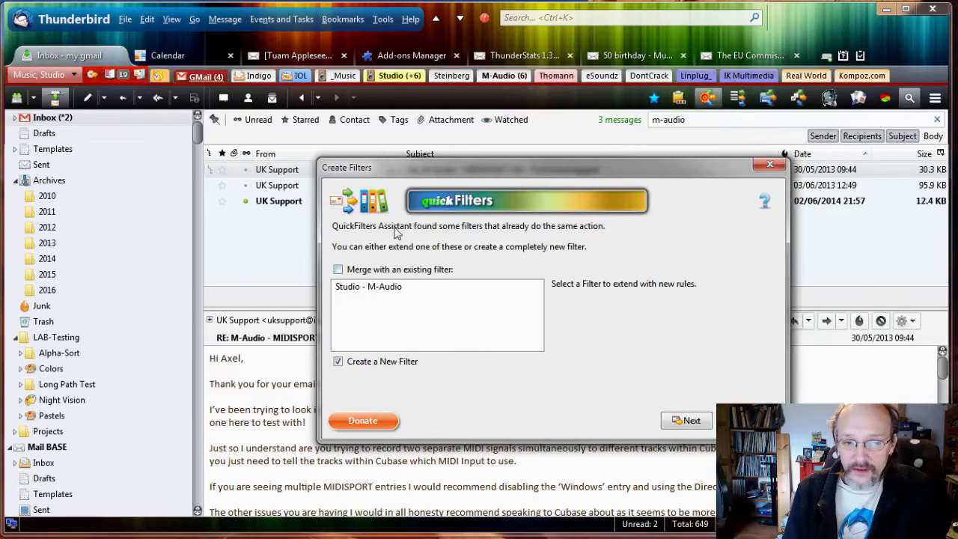
pyautogui.click(339, 269)
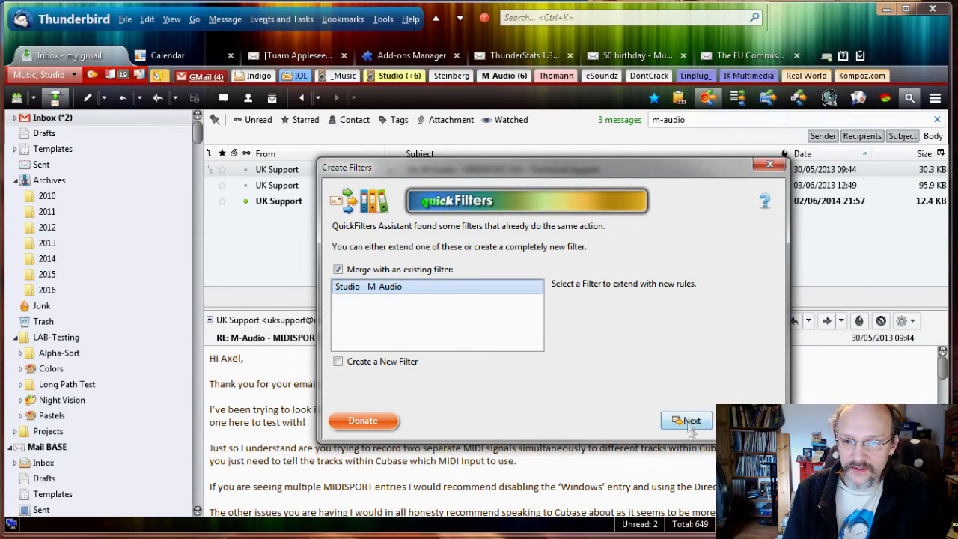
pyautogui.click(686, 419)
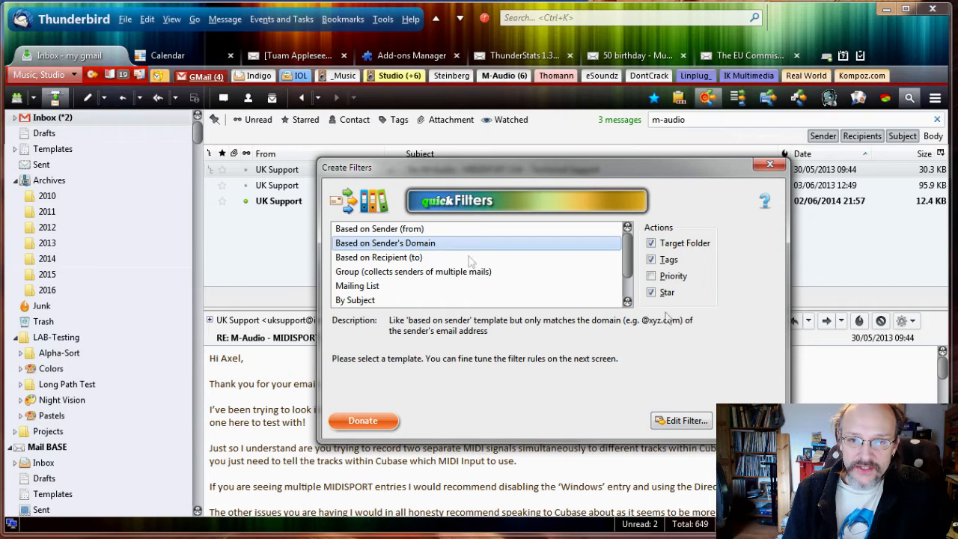
pyautogui.moveTo(681, 419)
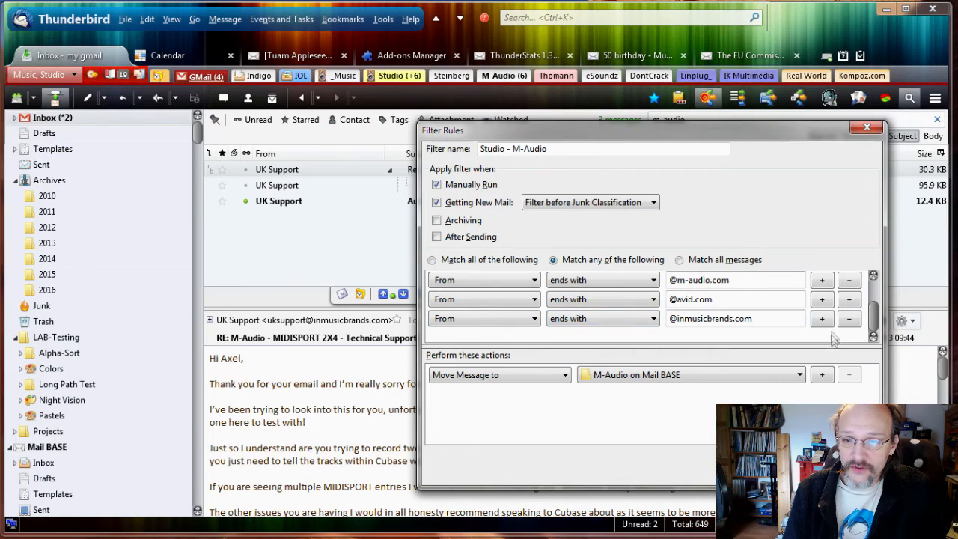
# Add another condition row to the filter and set its field to To
pyautogui.click(849, 280)
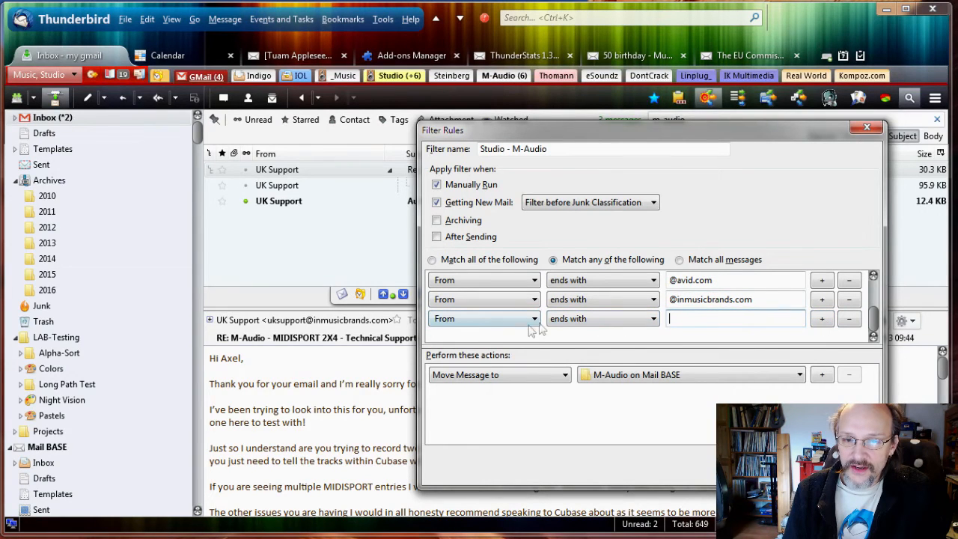
pyautogui.click(486, 317)
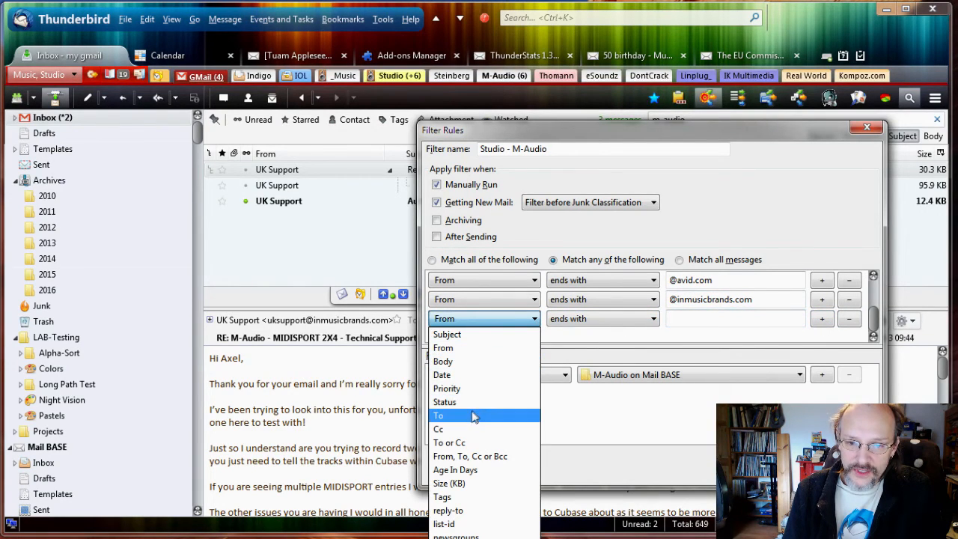
pyautogui.click(437, 416)
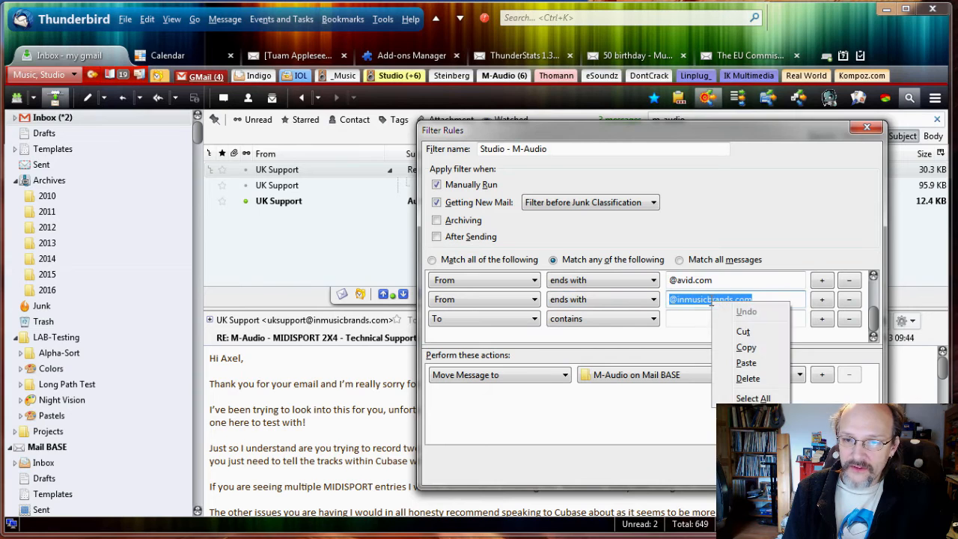
pyautogui.moveTo(731, 332)
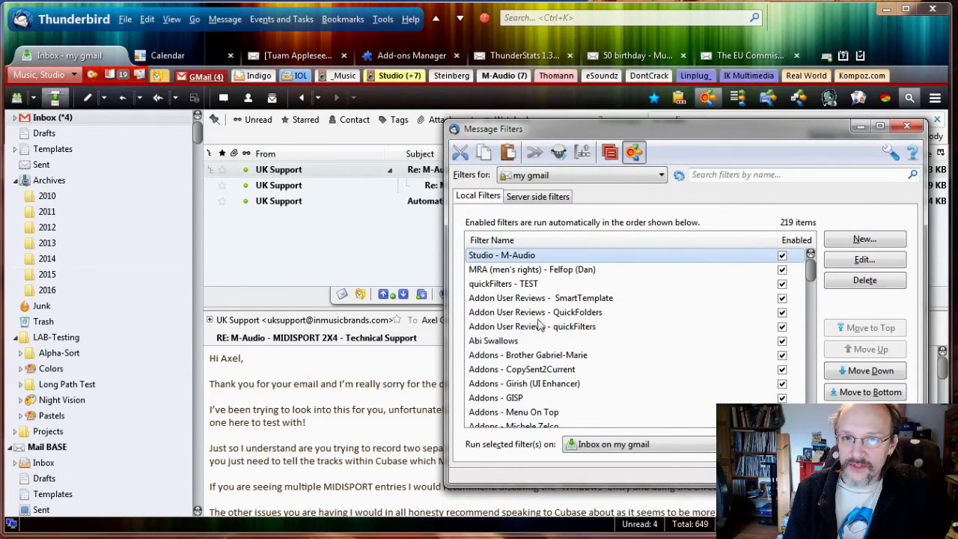
pyautogui.moveTo(503, 75)
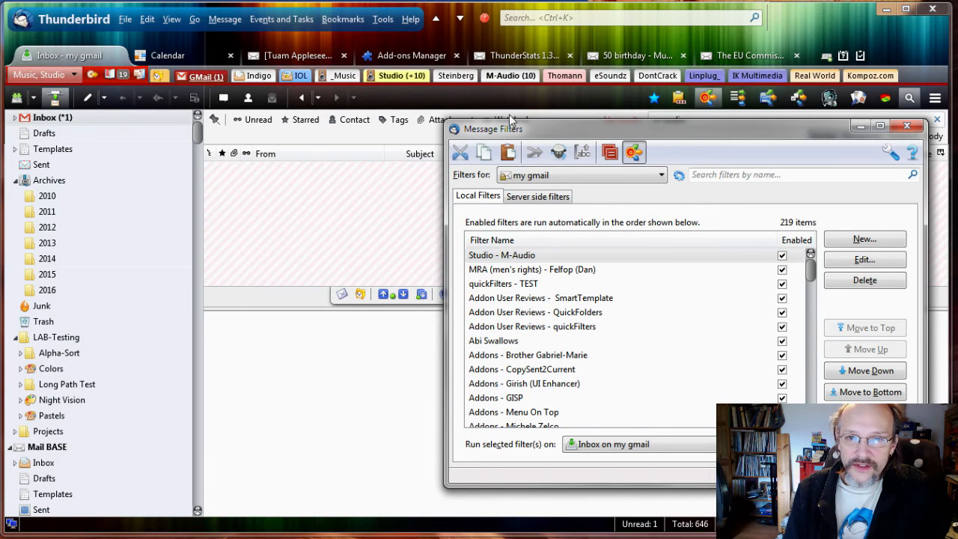
pyautogui.moveTo(767, 259)
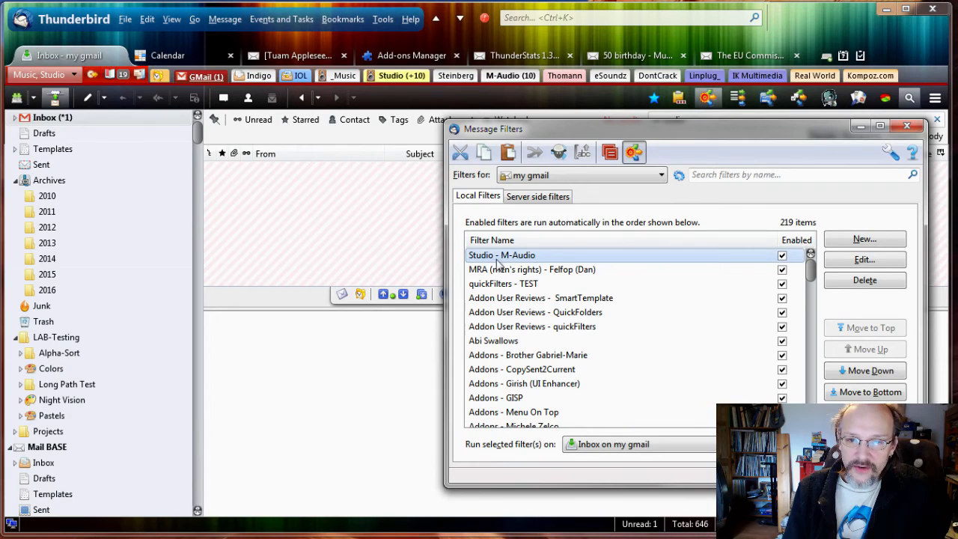
pyautogui.moveTo(677, 292)
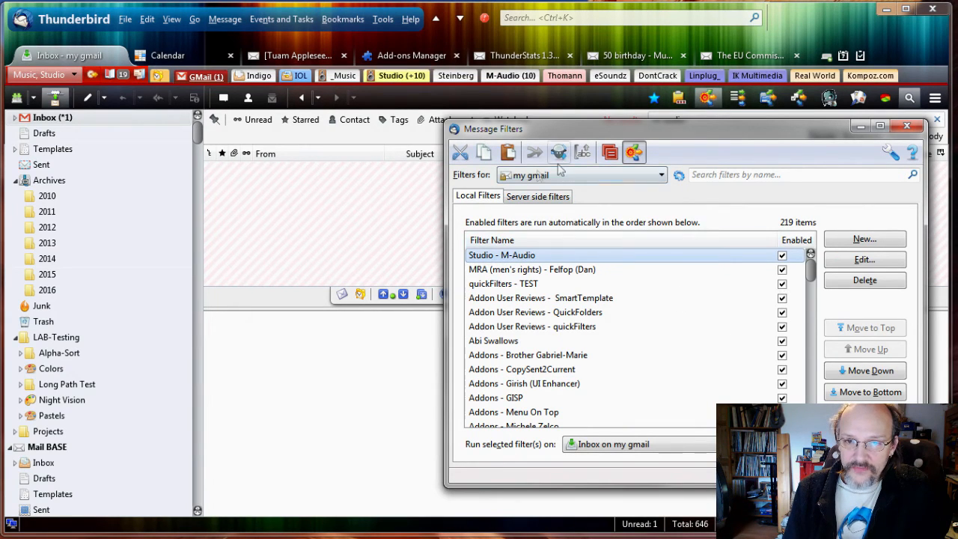
pyautogui.moveTo(462, 153)
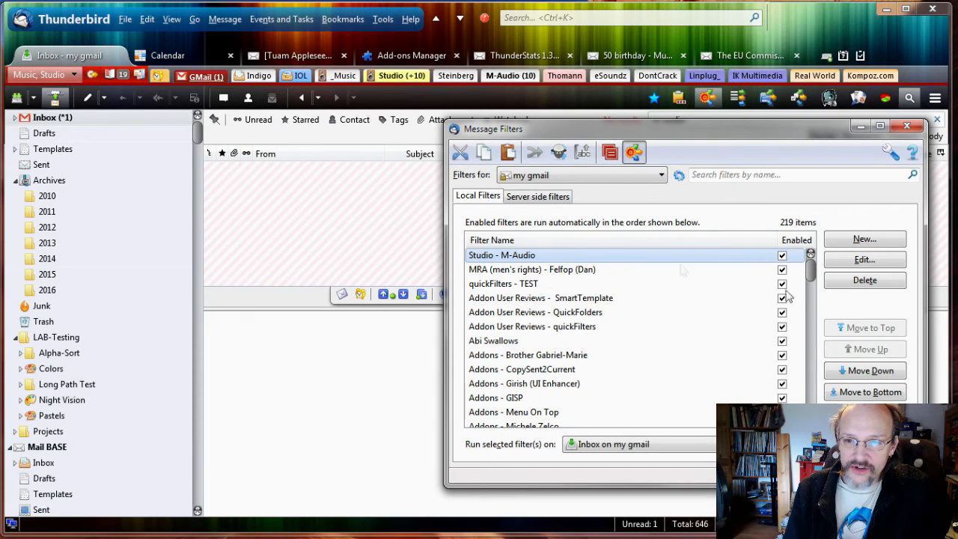
# Move the Studio - M-Audio filter down to sit alphabetically among the other Studio filters
pyautogui.click(870, 369)
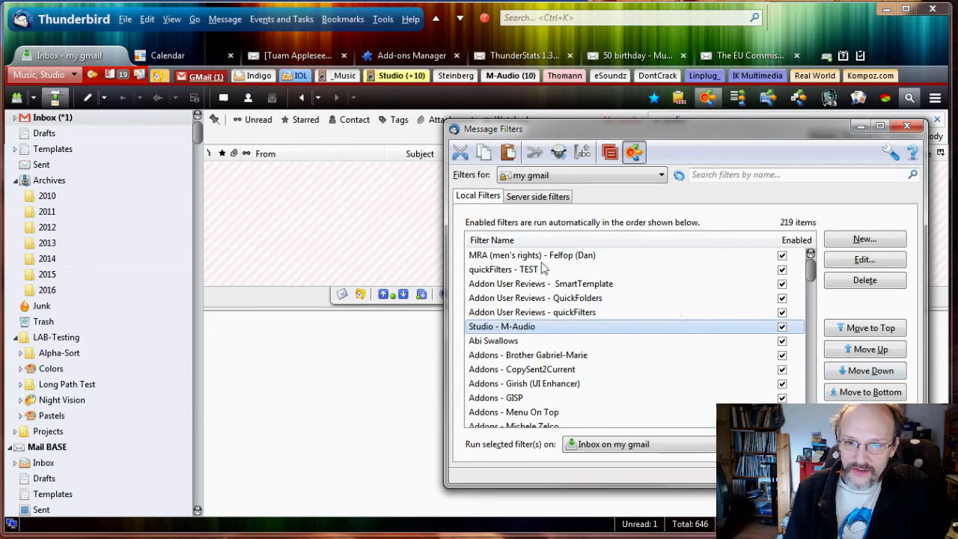
pyautogui.moveTo(461, 153)
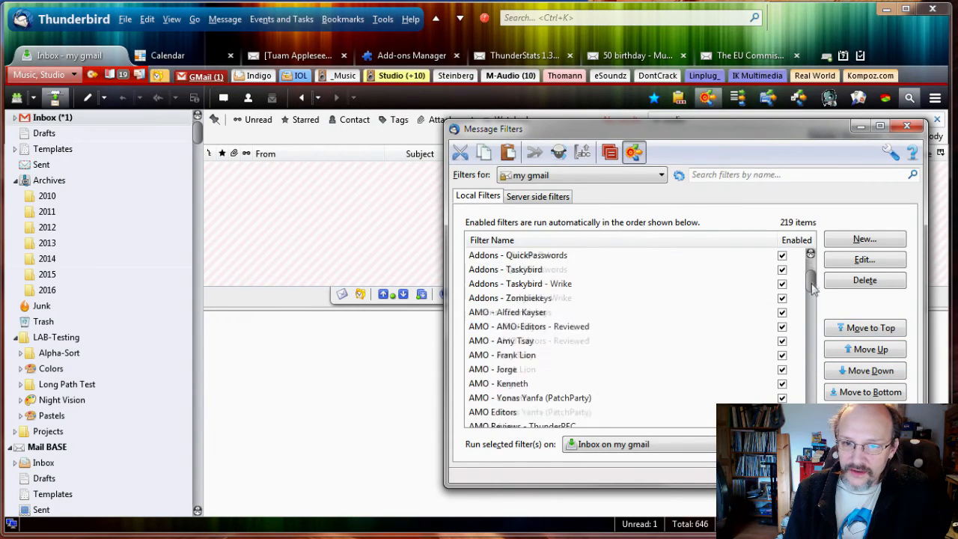
pyautogui.scroll(-3)
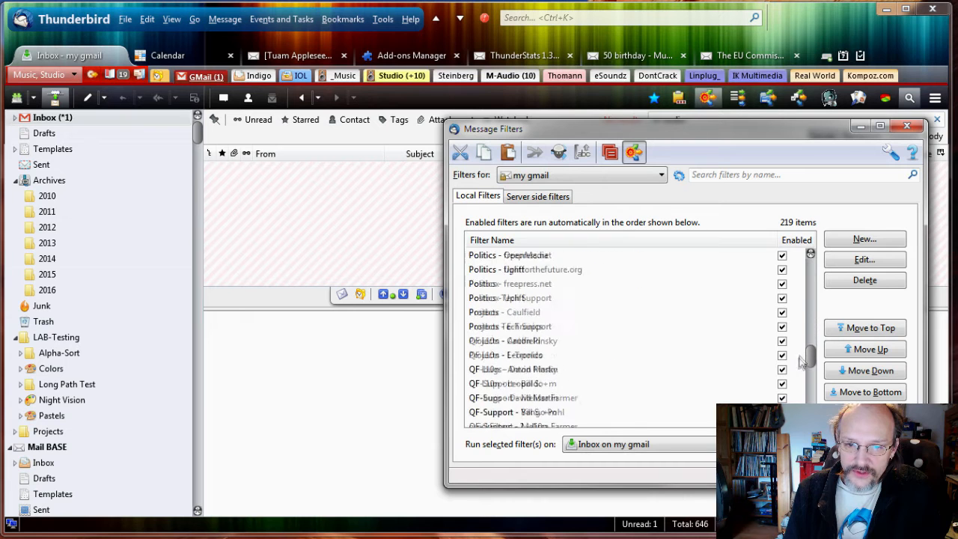
pyautogui.scroll(-3)
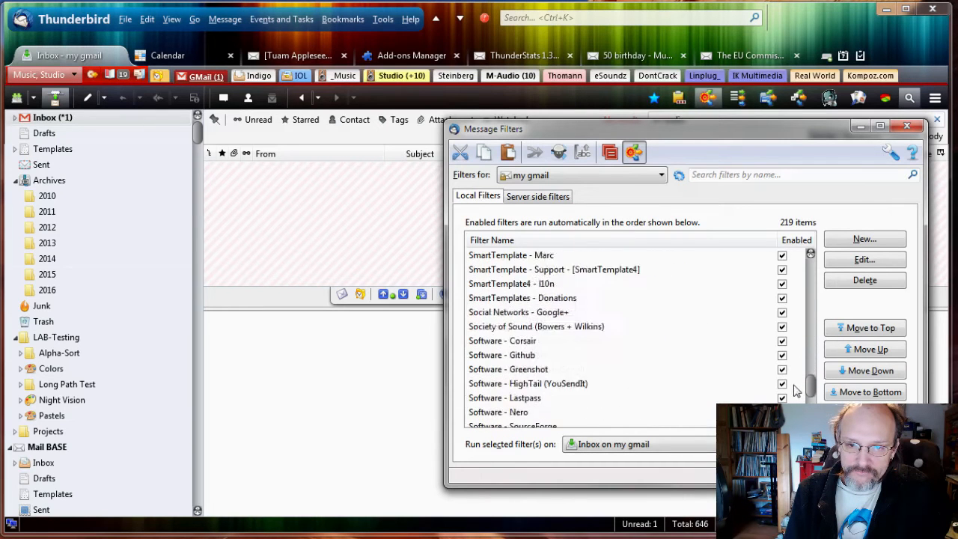
pyautogui.scroll(-3)
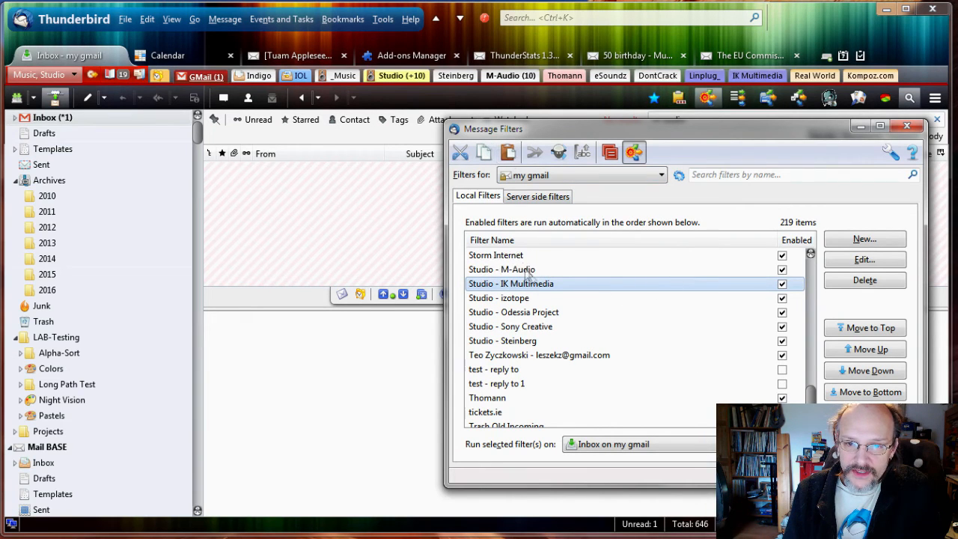
pyautogui.click(502, 269)
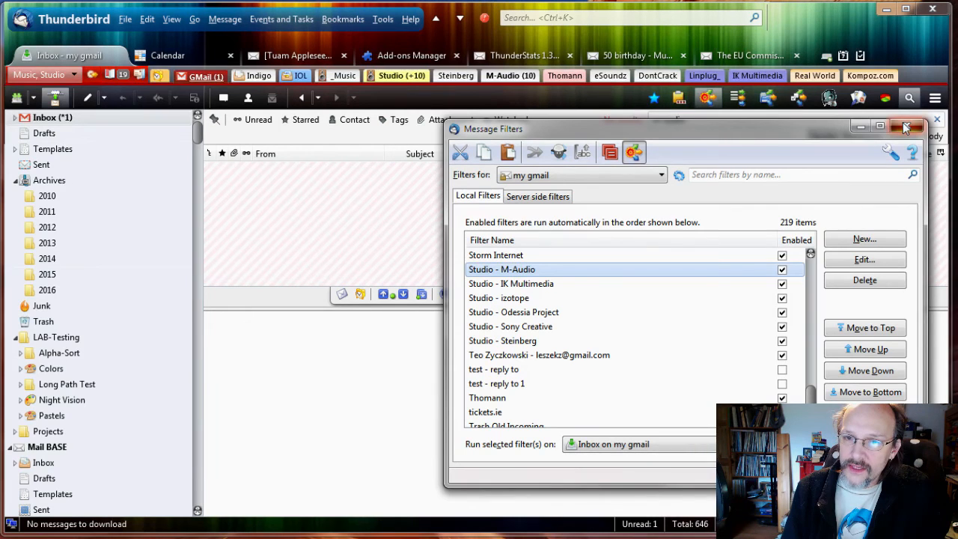
# Close Message Filters, clear the m-audio inbox search and view the M-Audio folder's filed messages
pyautogui.click(910, 128)
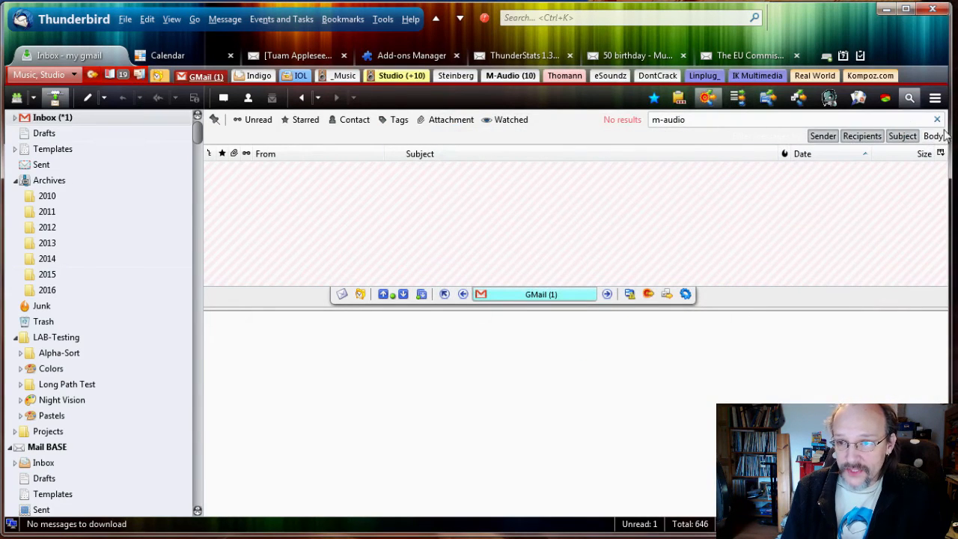
pyautogui.click(937, 120)
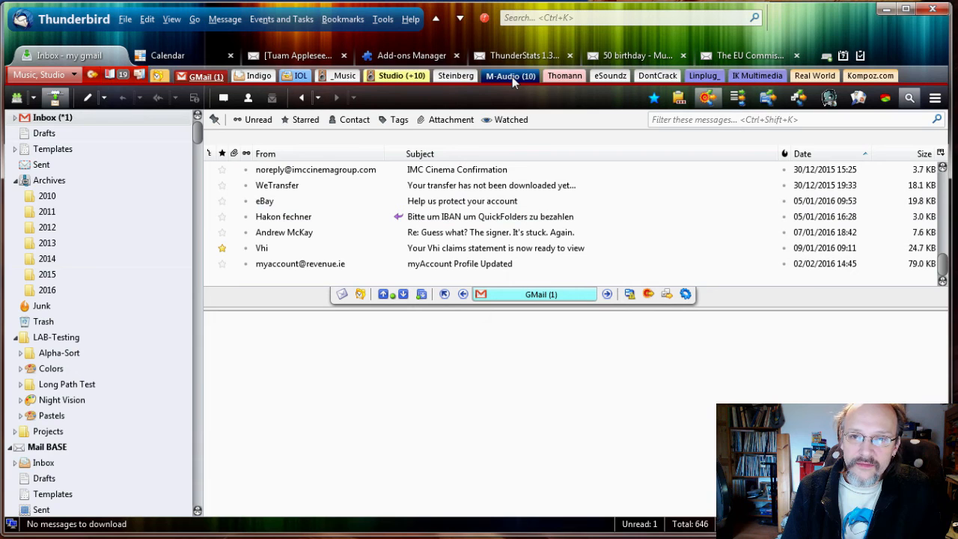
pyautogui.moveTo(509, 75)
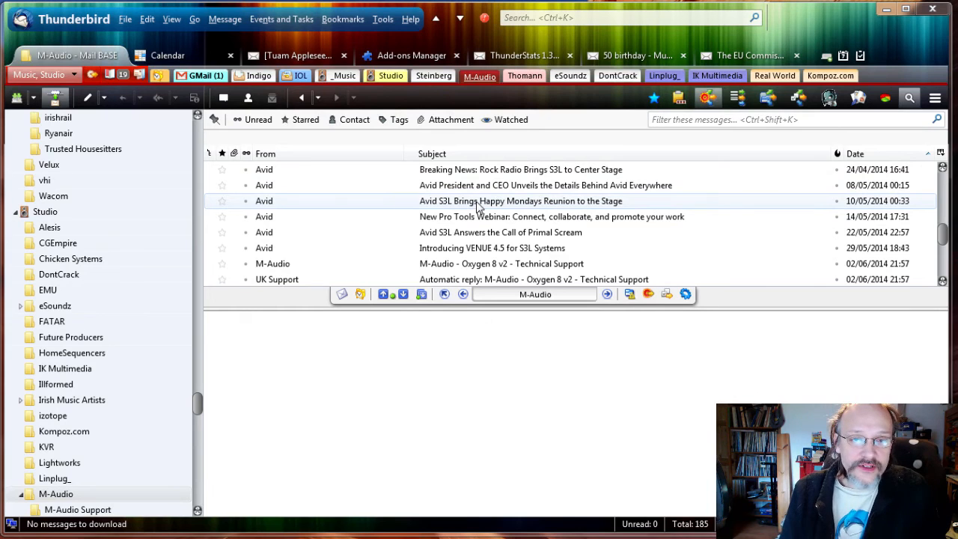
pyautogui.moveTo(557, 197)
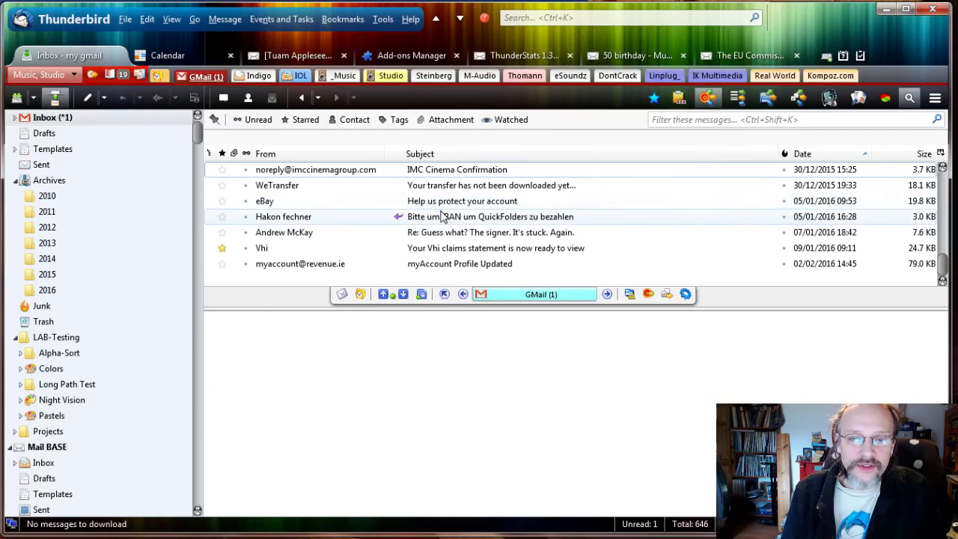
pyautogui.moveTo(707, 99)
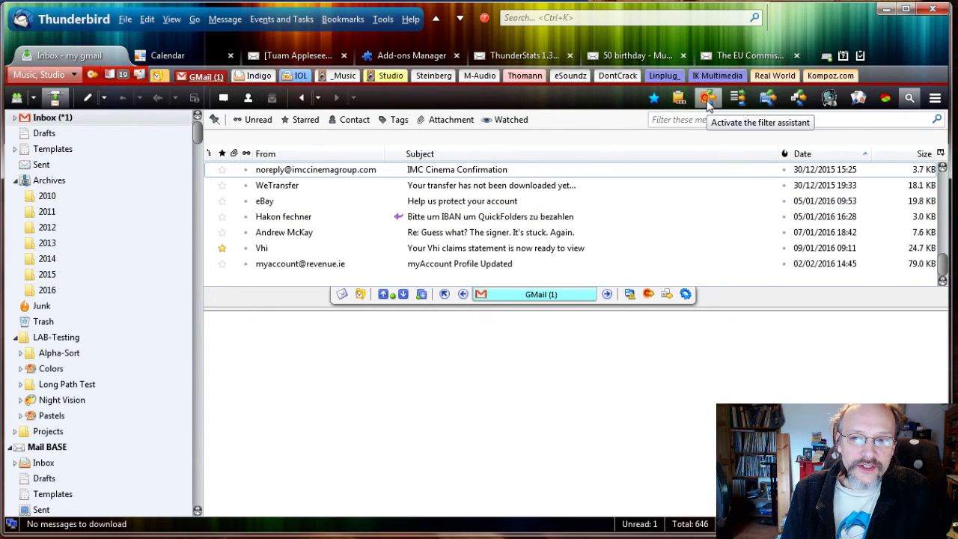
pyautogui.moveTo(356, 221)
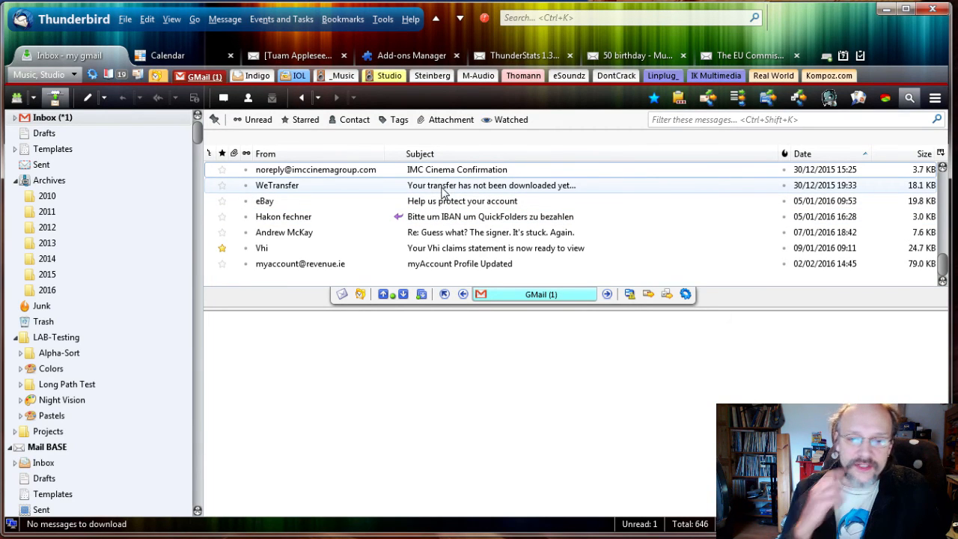
pyautogui.click(479, 75)
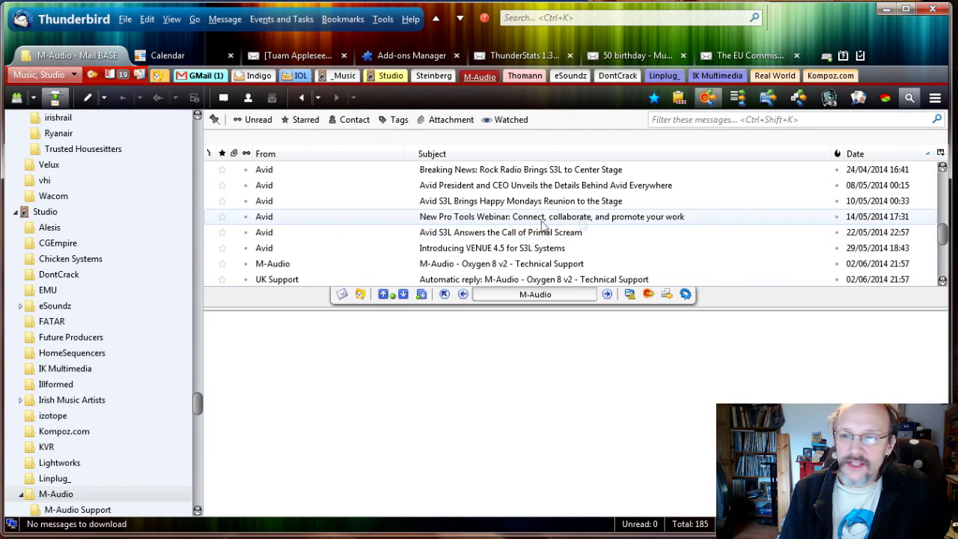